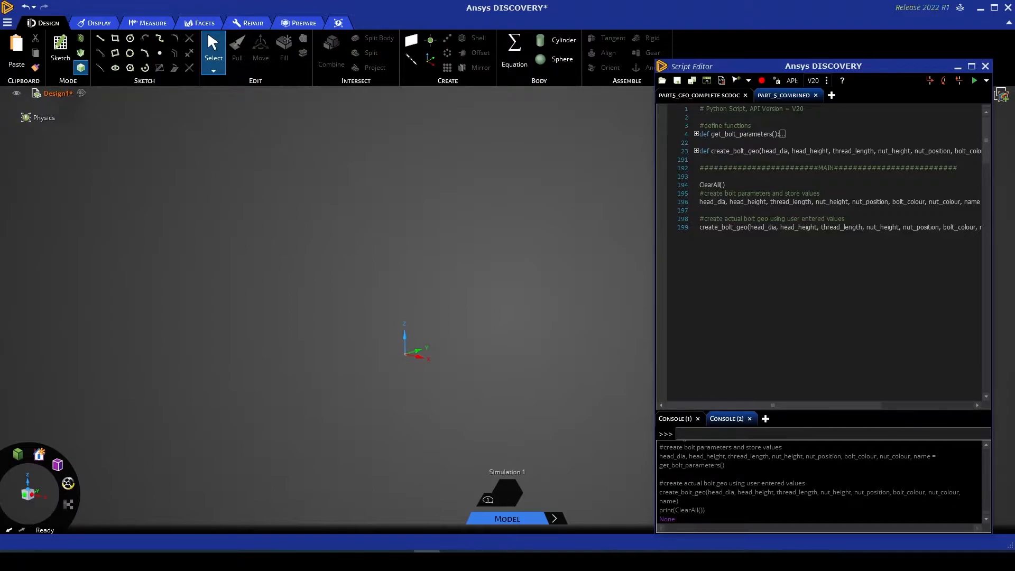
mouse_move(145, 246)
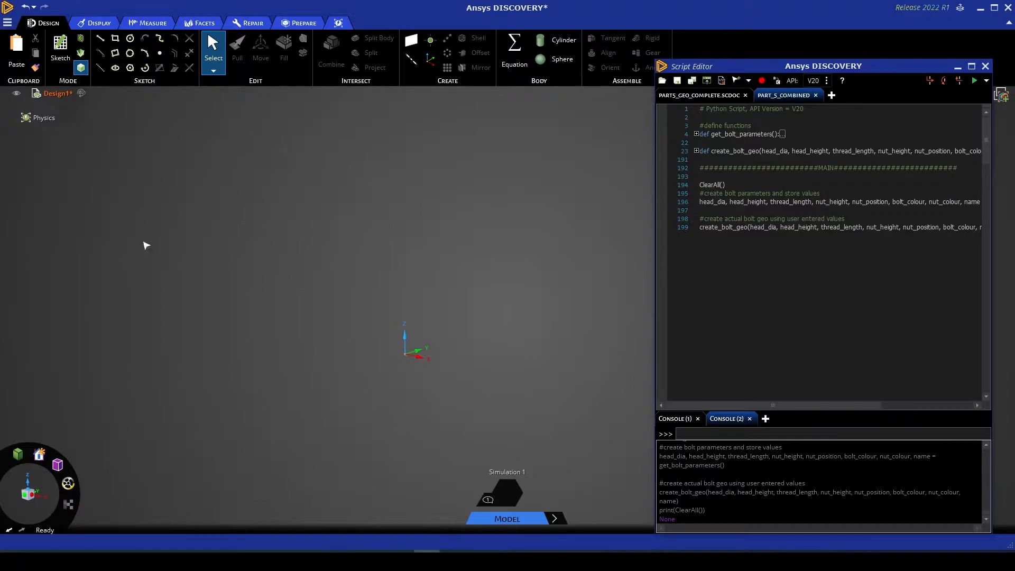
mouse_move(653, 247)
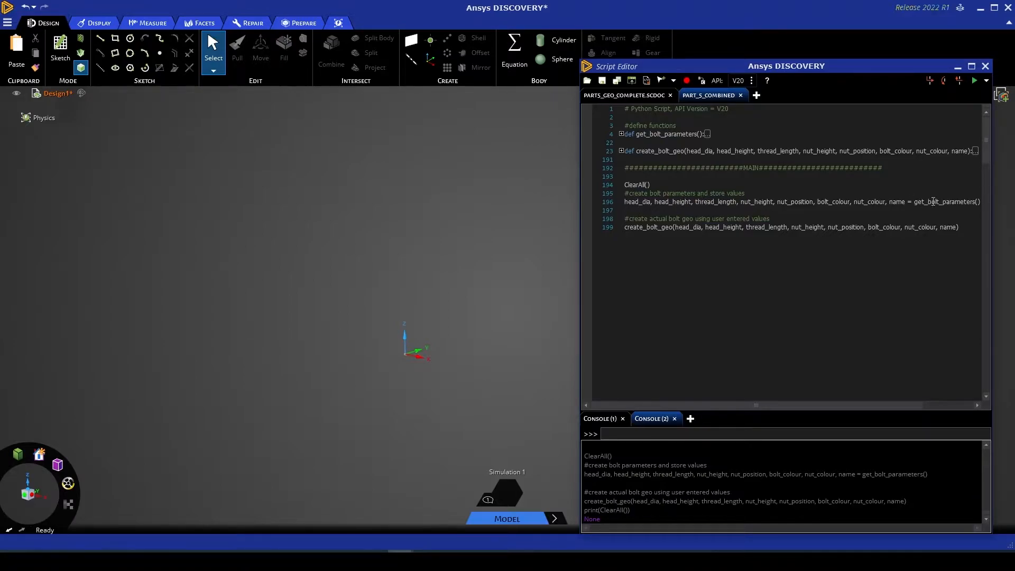
Step: Inspect the get_bolt_parameters and create_bolt_geo calls in the script
double_click(947, 202)
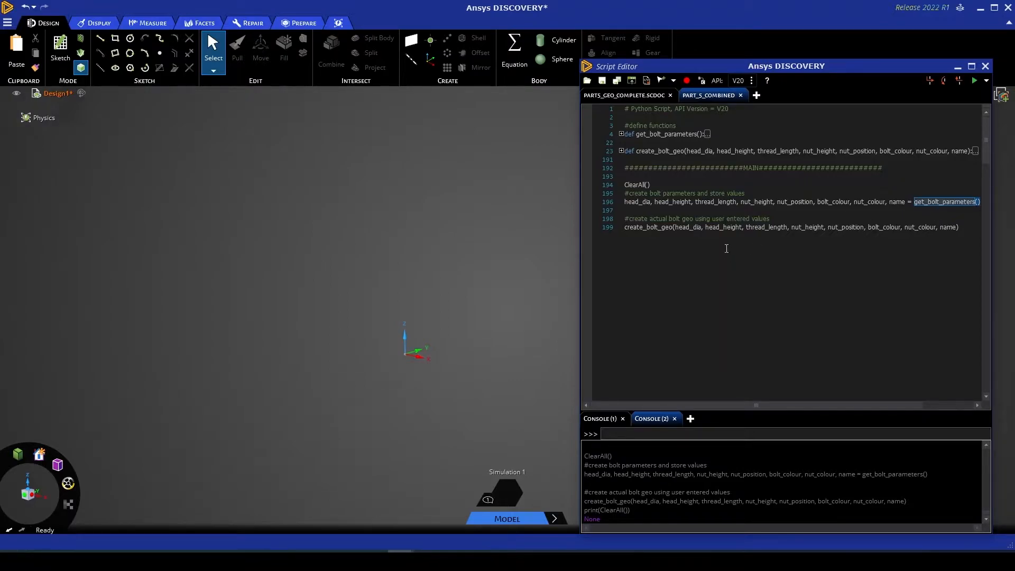
double_click(650, 228)
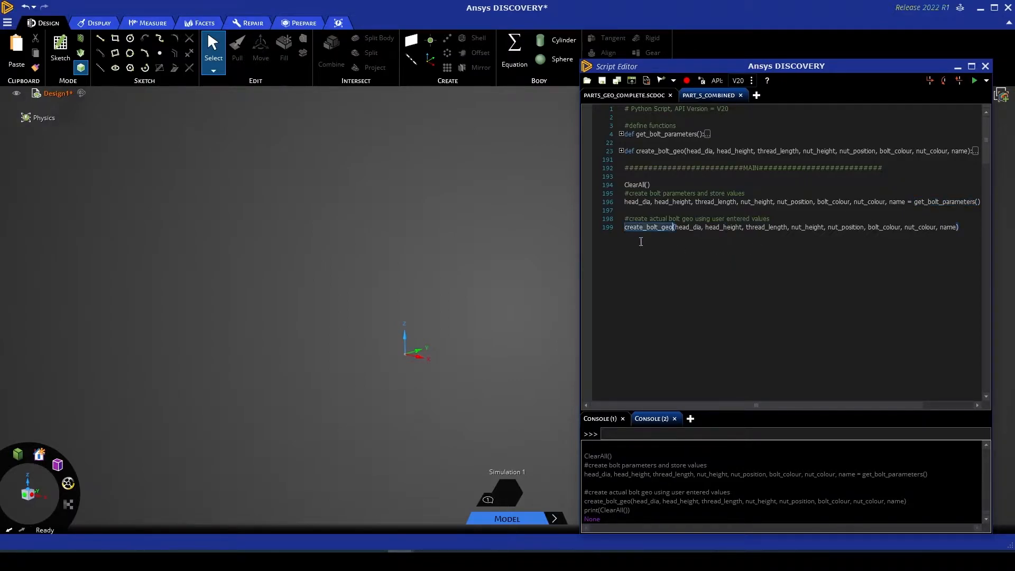
left_click(747, 263)
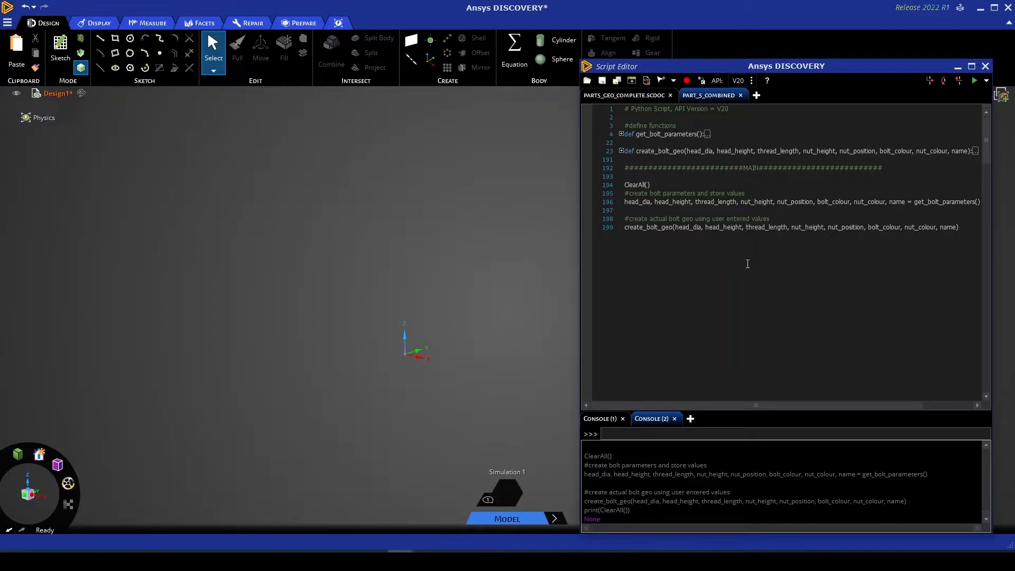
left_click(746, 227)
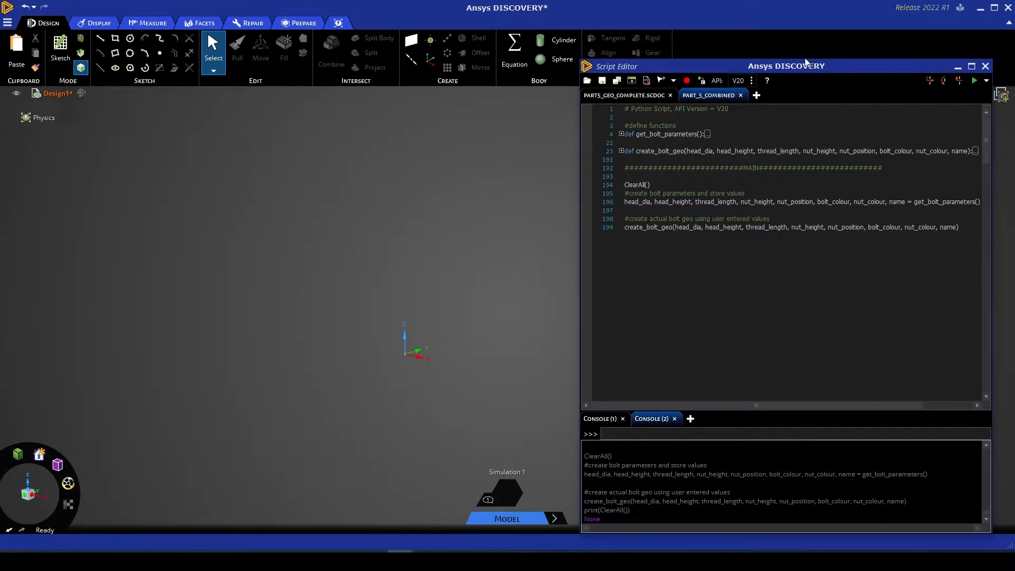
Step: Move the Script Editor aside, then enter head diameter 25 and thread length 100
left_click_drag(787, 65, 787, 219)
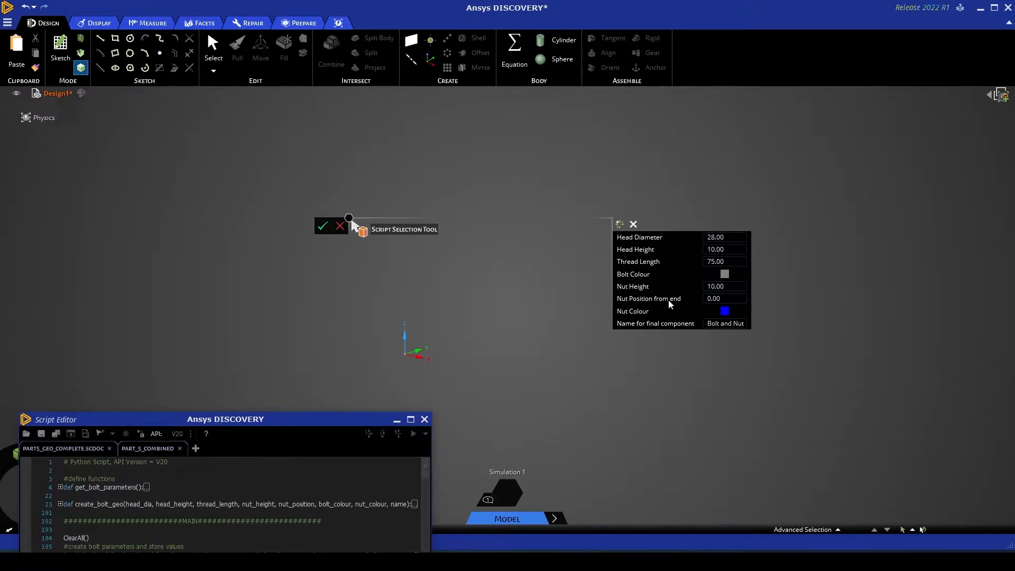
mouse_move(667, 325)
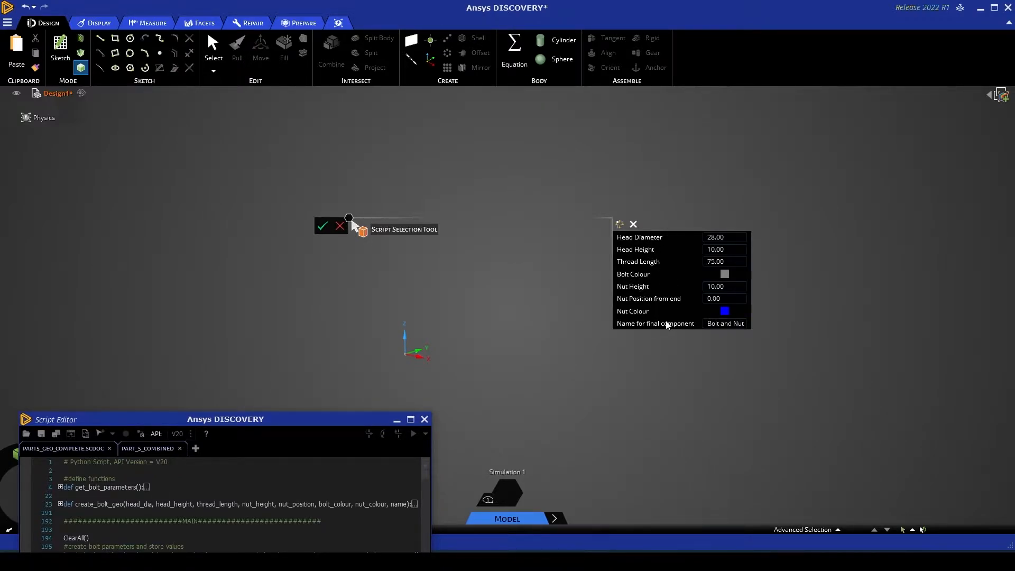
left_click(724, 237)
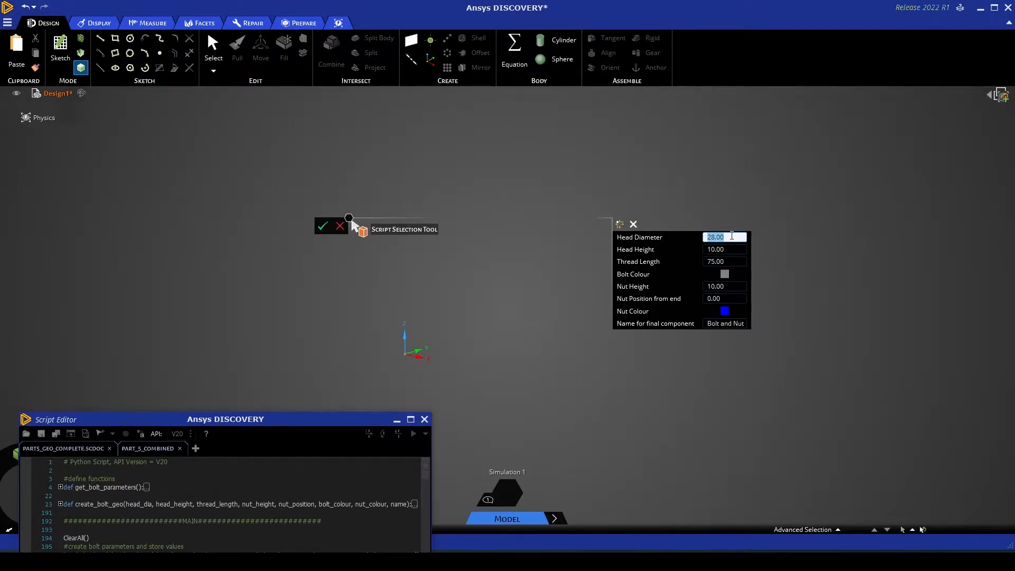
type("25")
left_click(725, 249)
type("12")
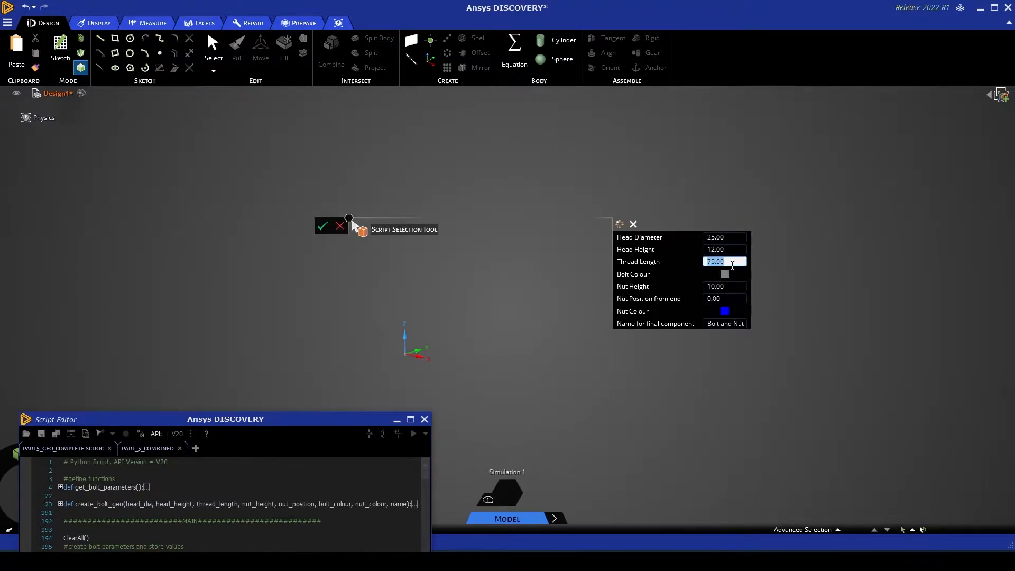
type("100")
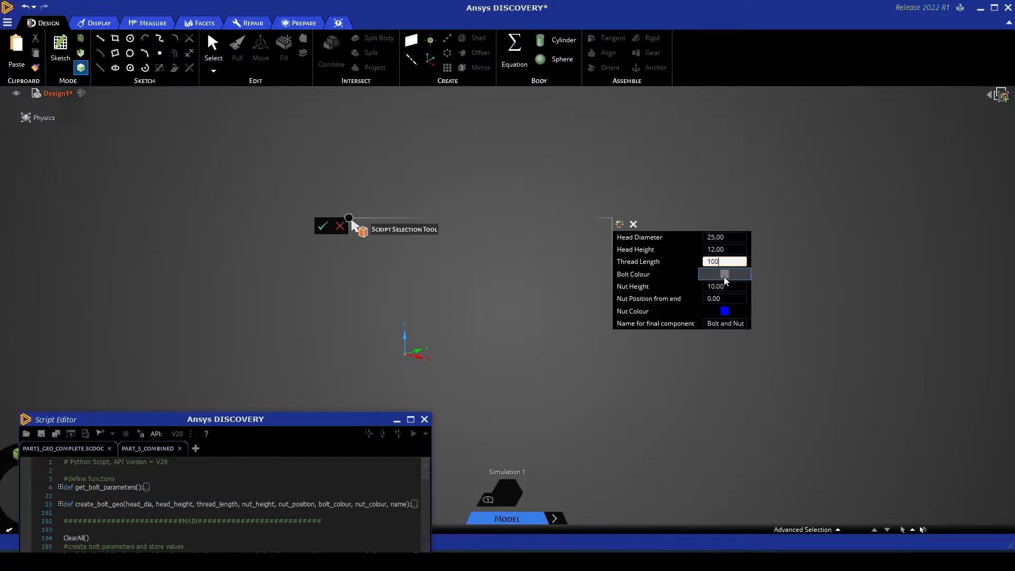
Step: Choose a teal bolt and red nut, then accept the bolt parameters
left_click(724, 273)
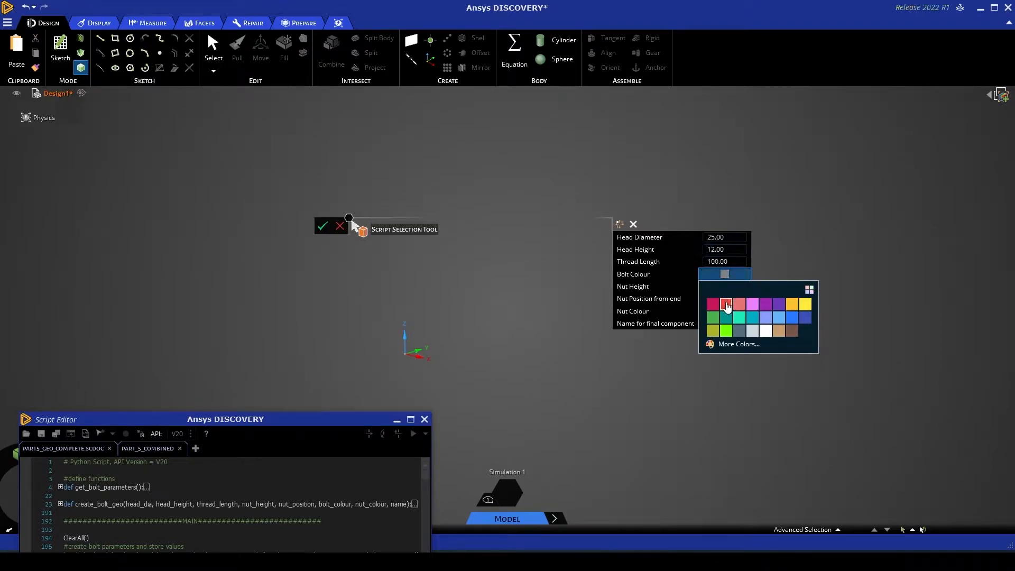
left_click(725, 318)
type("5")
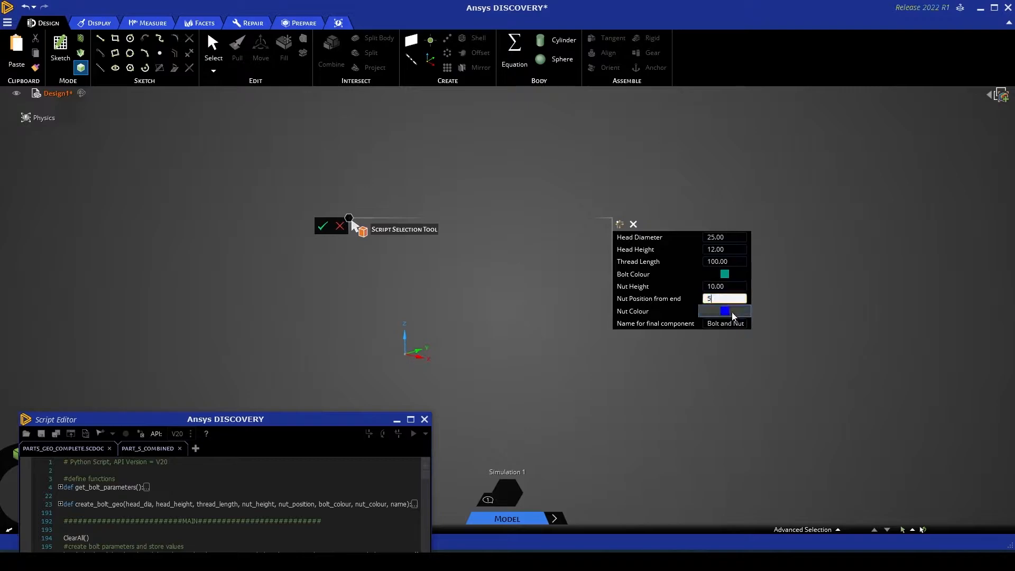
left_click(724, 311)
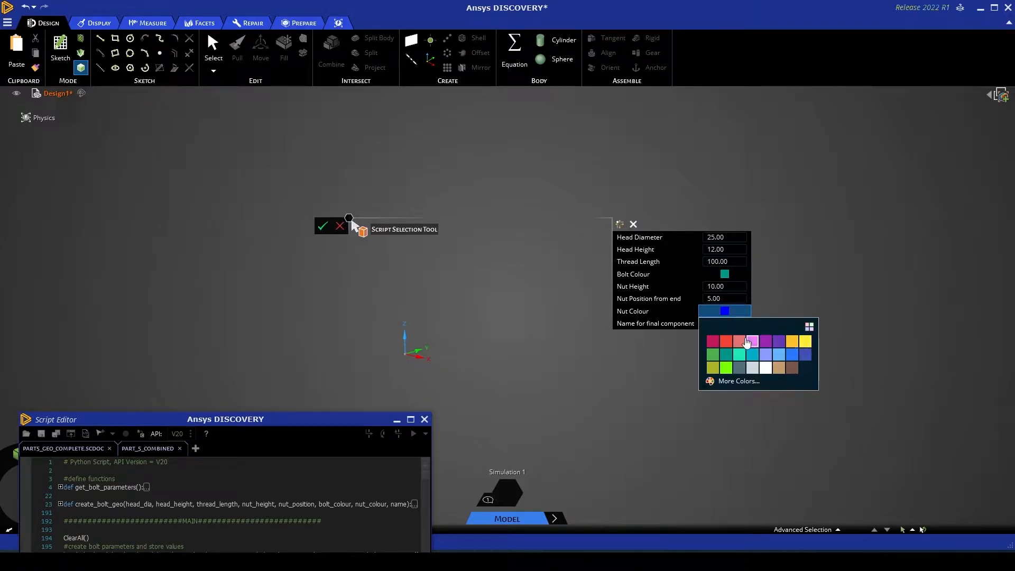
left_click(713, 341)
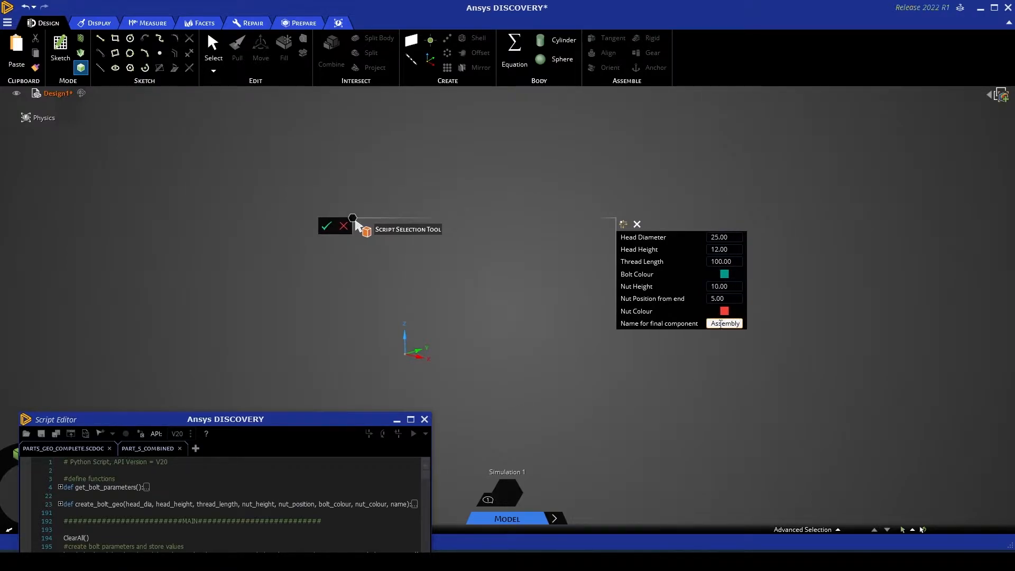
left_click(724, 311)
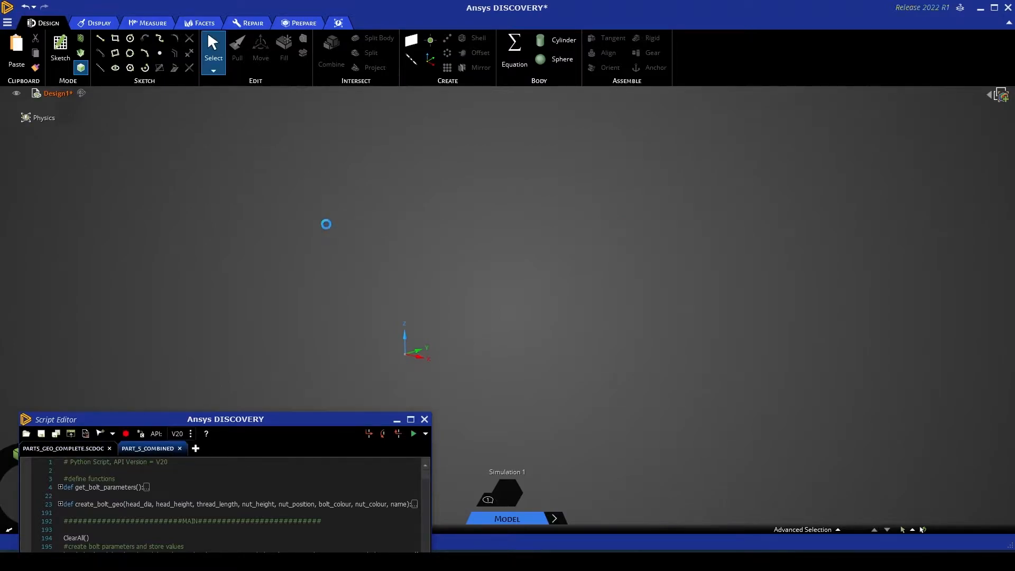
Step: Rerun the bolt script with head diameter 30 and thread length 50
left_click(60, 45)
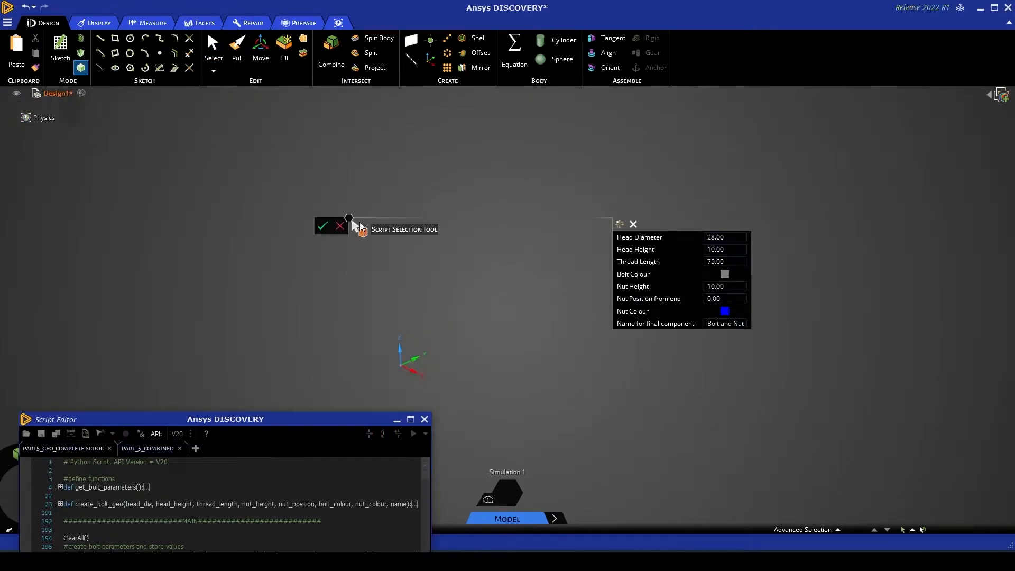
left_click(724, 237)
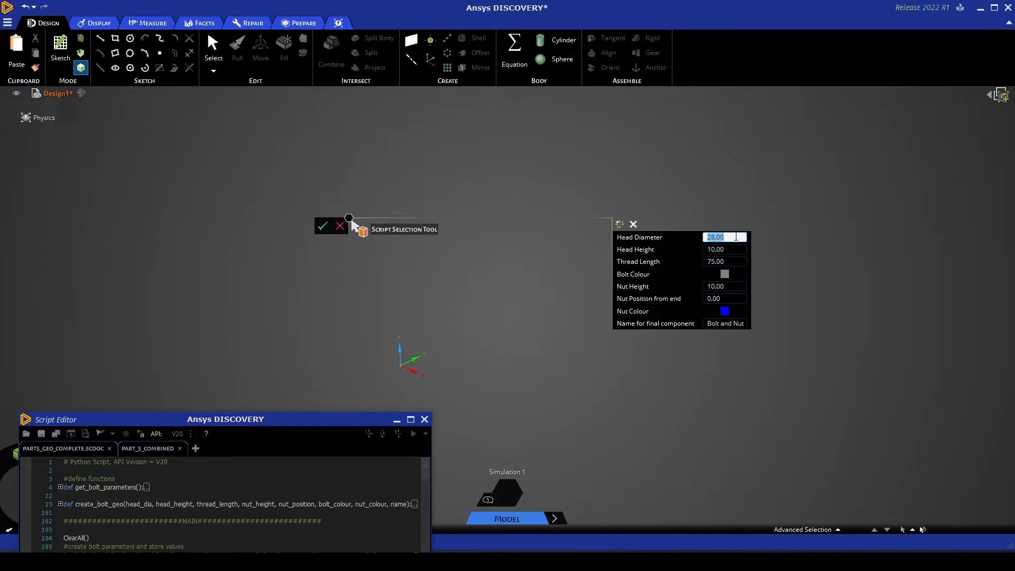
type("30.00")
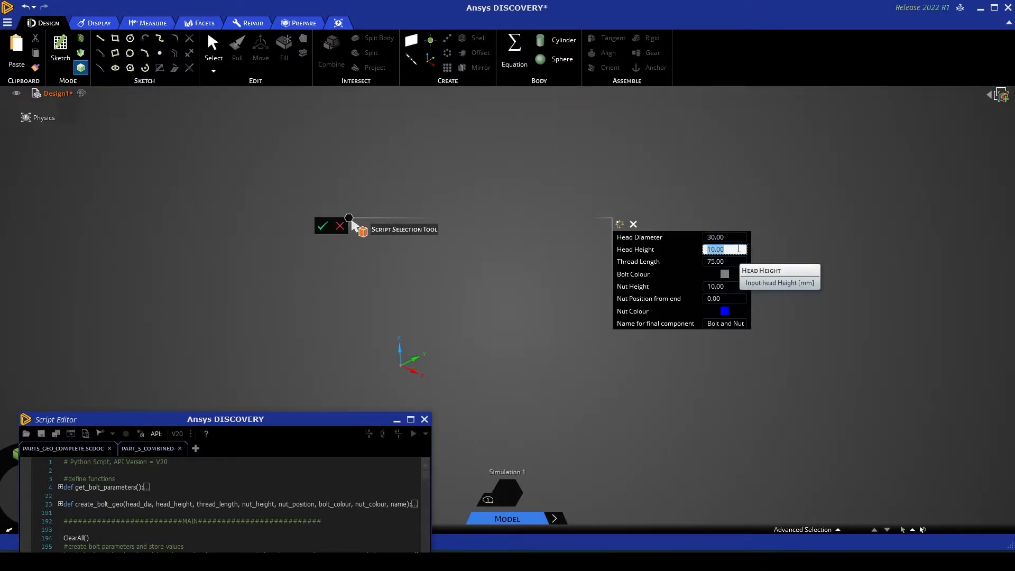
left_click(724, 260)
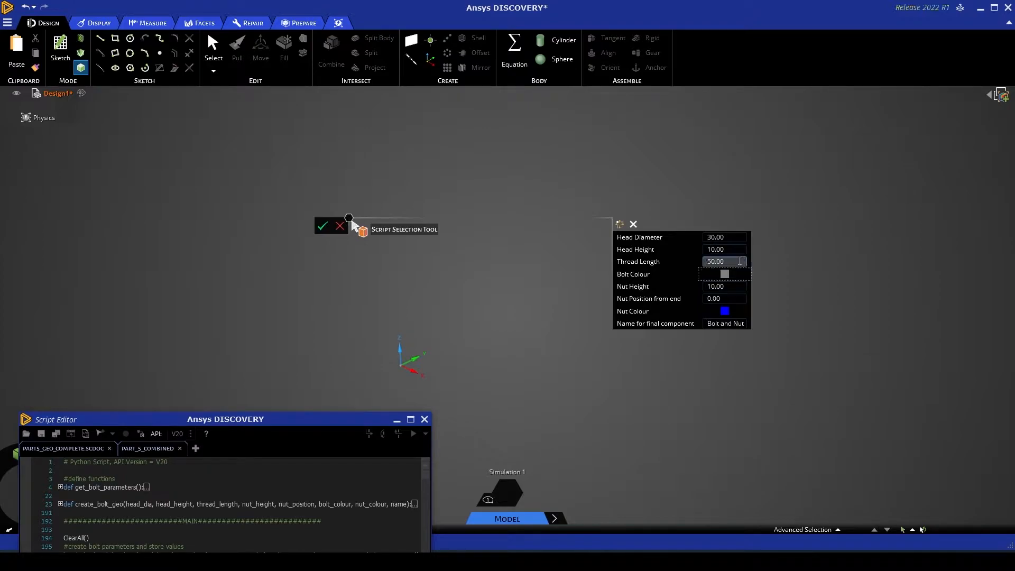
mouse_move(724, 274)
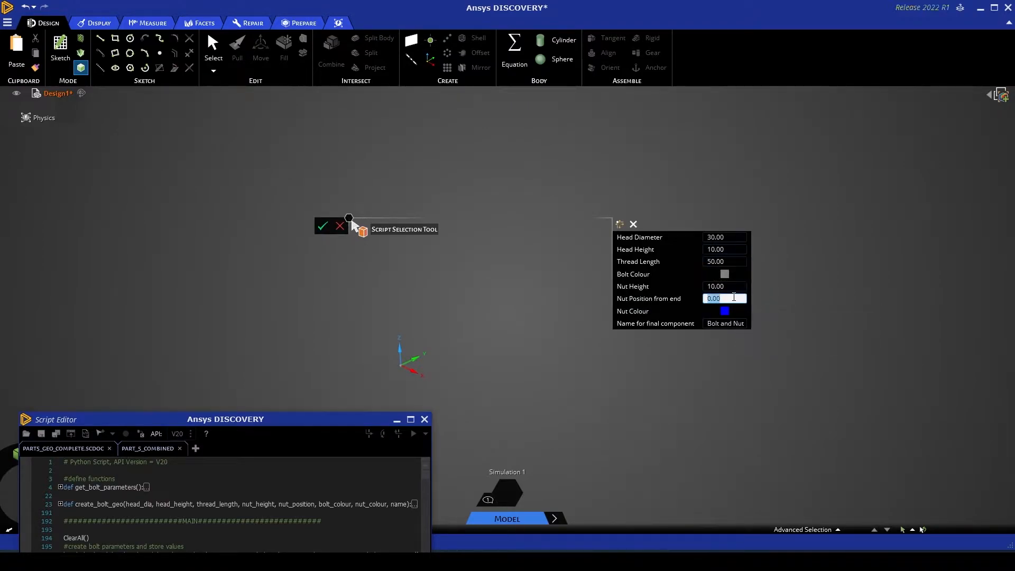
type("30.00")
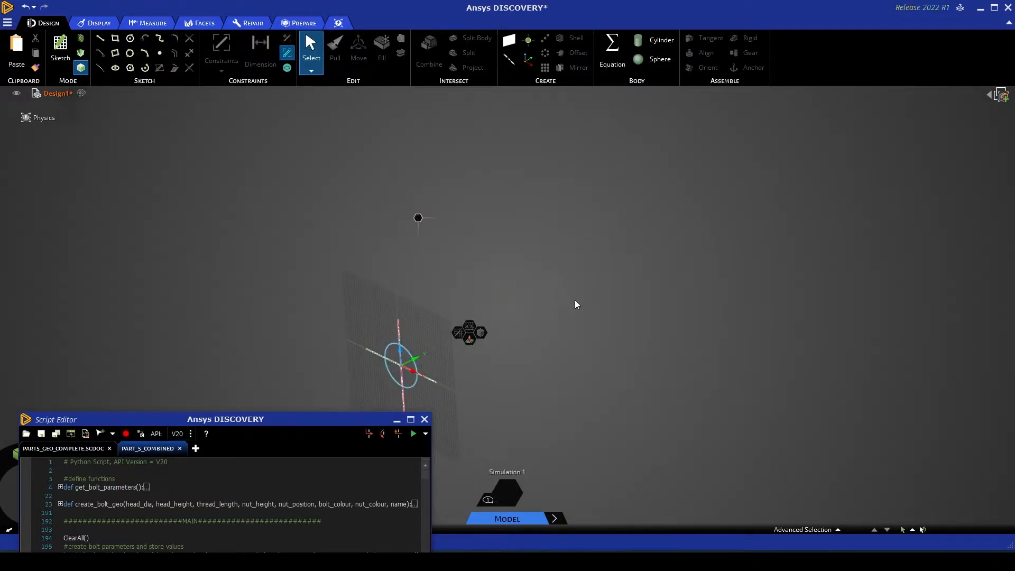
left_click(413, 434)
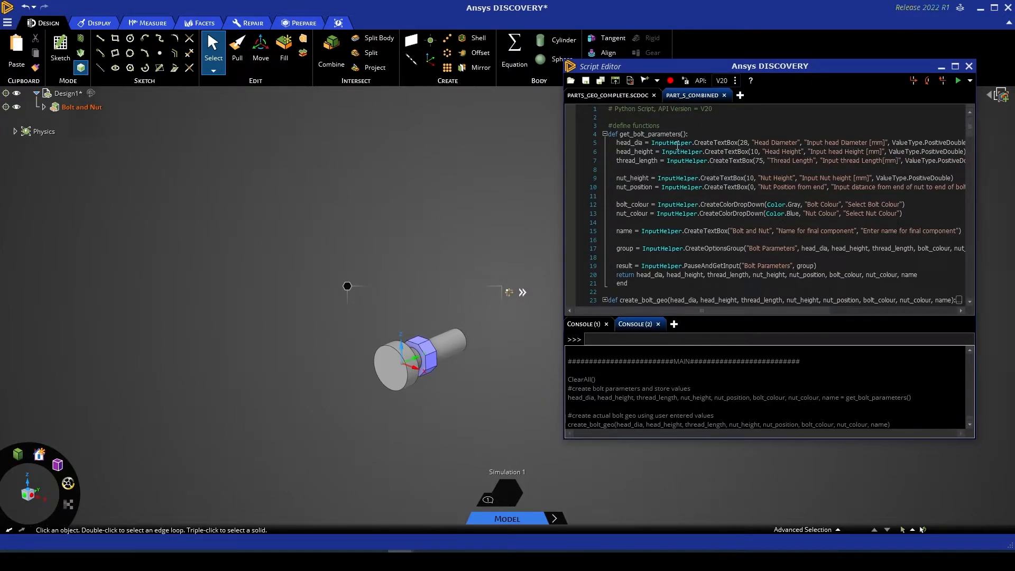
double_click(675, 143)
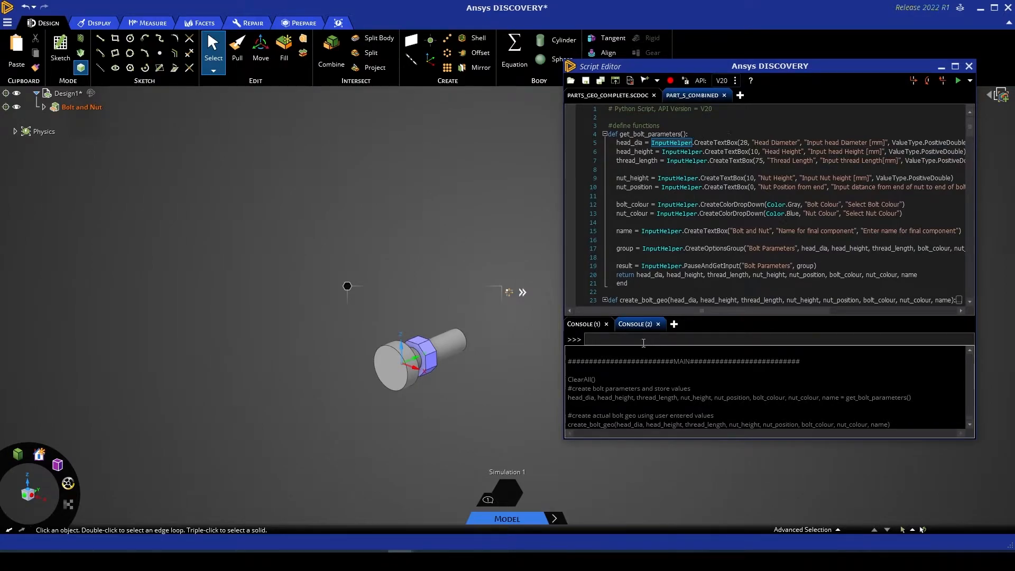
Step: Print dir(InputHelper) in the console and add blank lines after the thread length input
type("dir")
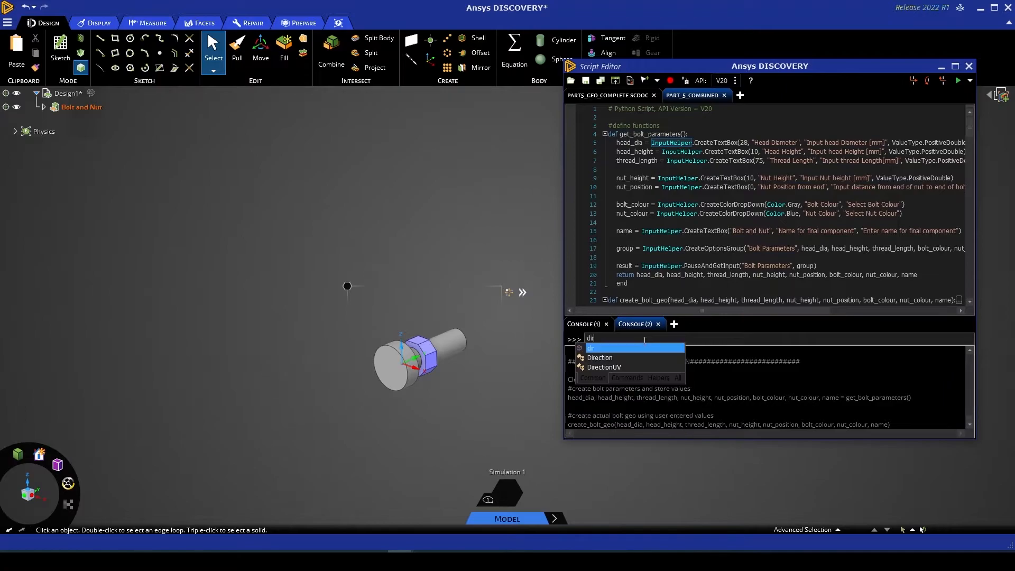
type("(In")
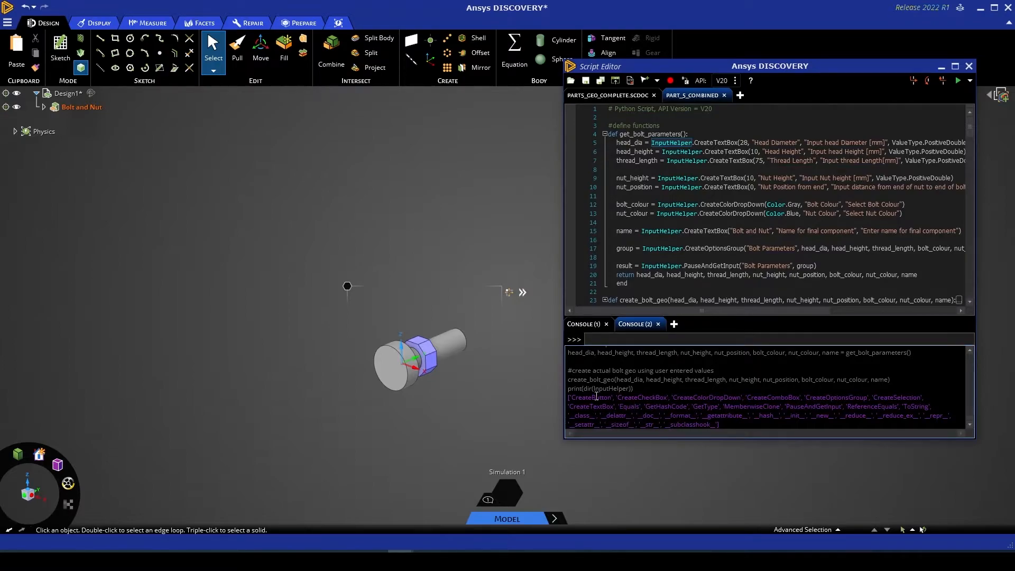
double_click(641, 398)
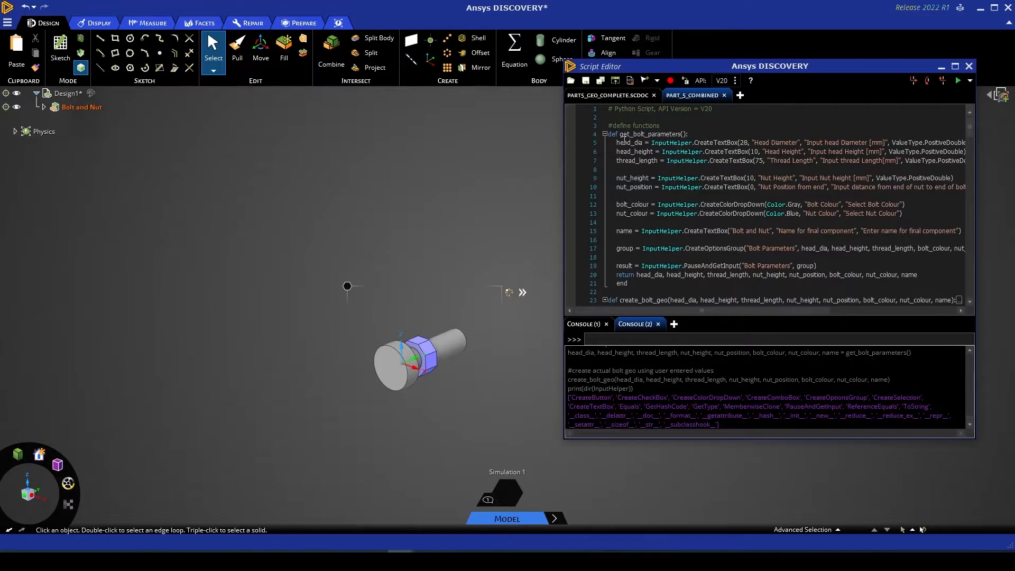
double_click(628, 142)
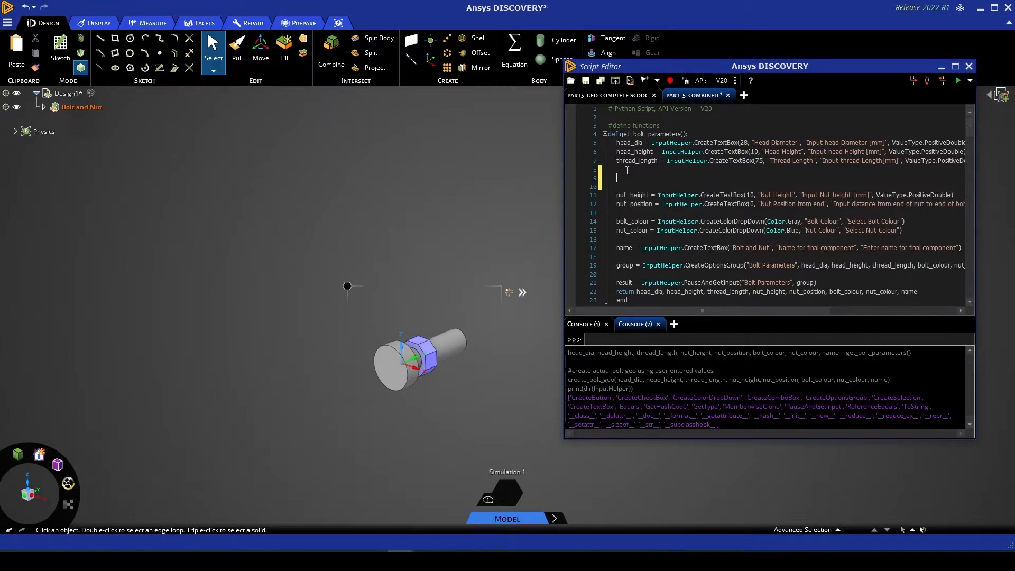
Step: Write test_var = InputHelper.CreateTextBox(55, "Test Variable", hint text, value type)
type("test_var = InputHelper")
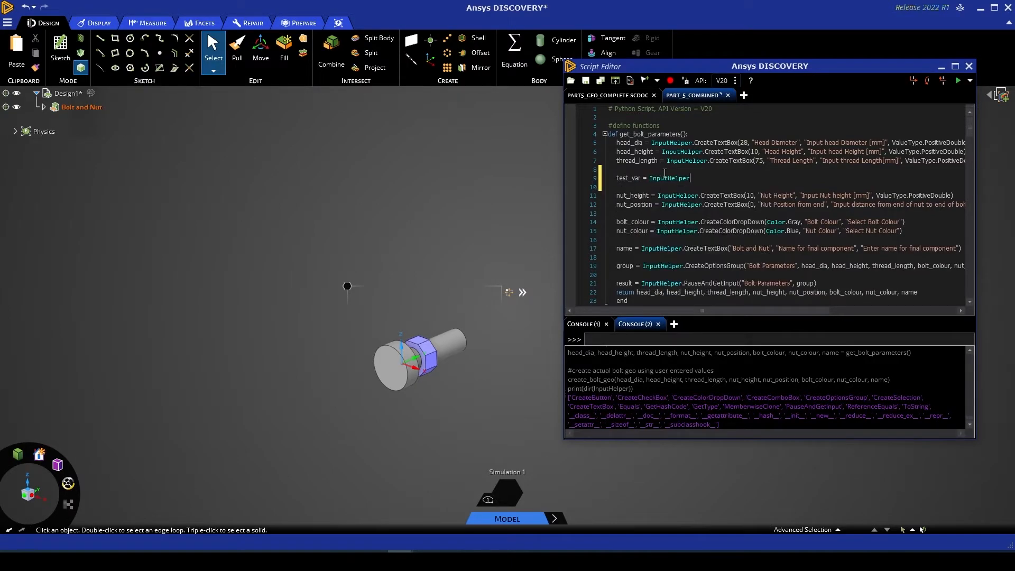
type(".Create")
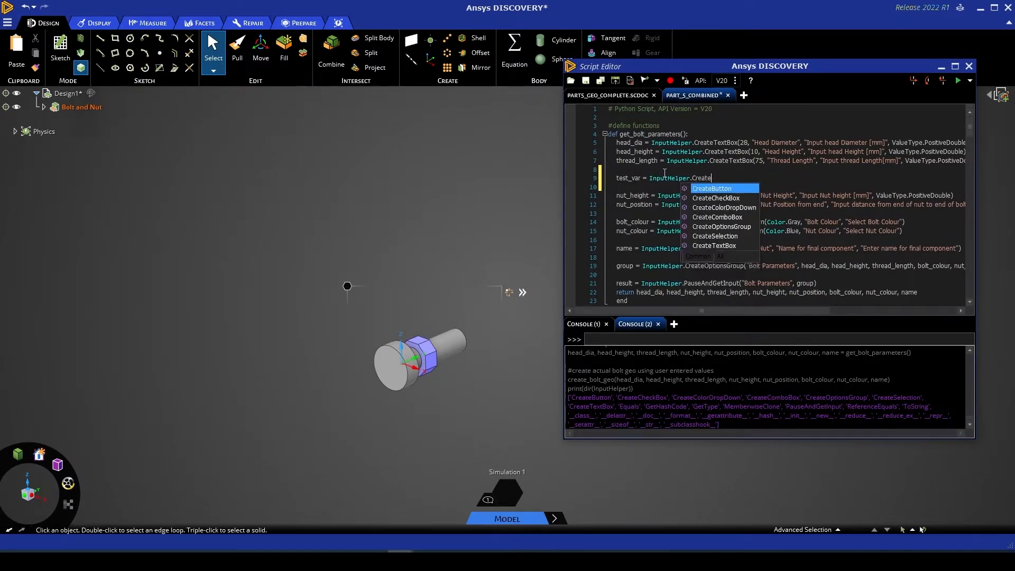
key("Escape")
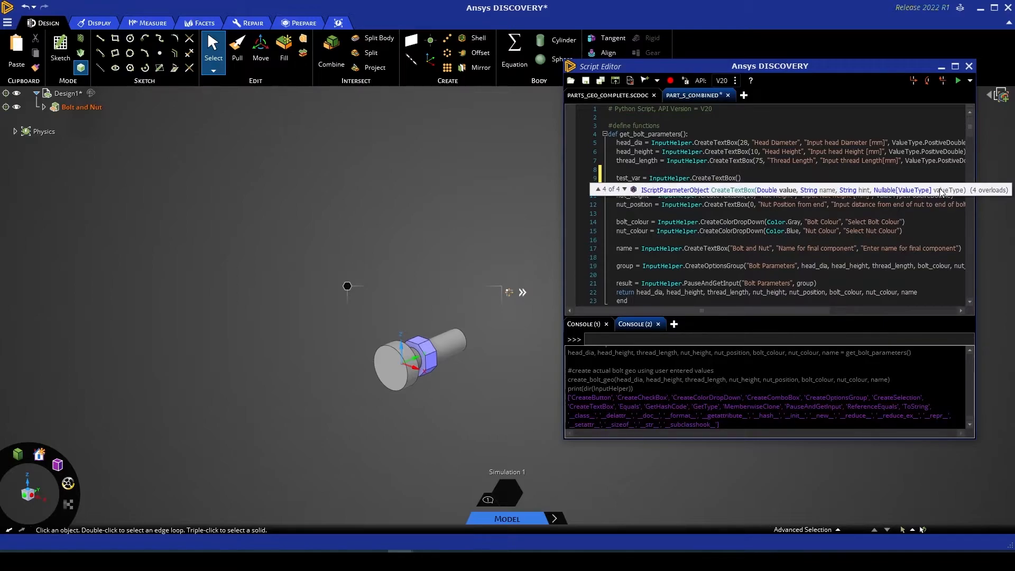
mouse_move(742, 196)
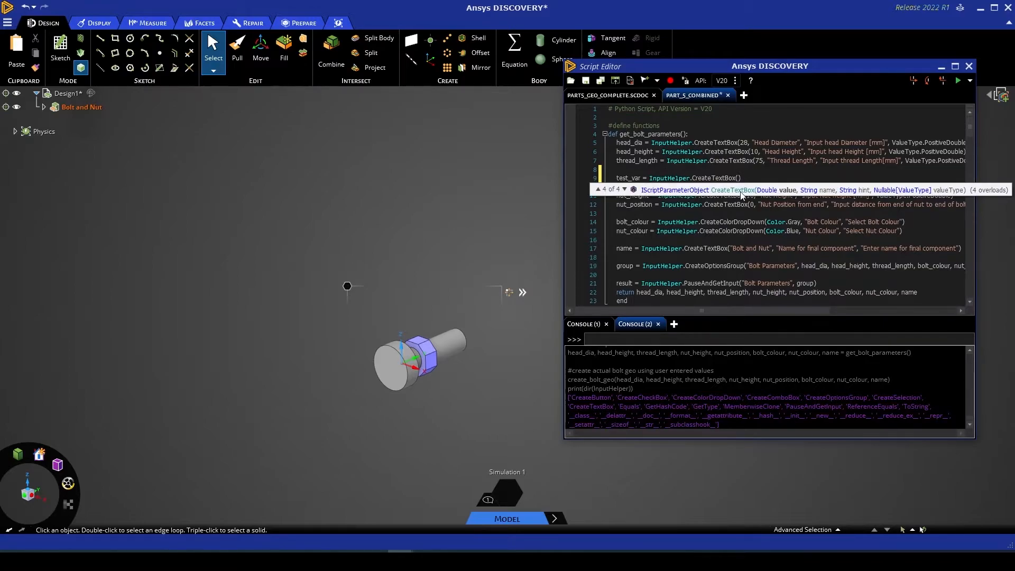
type("(")
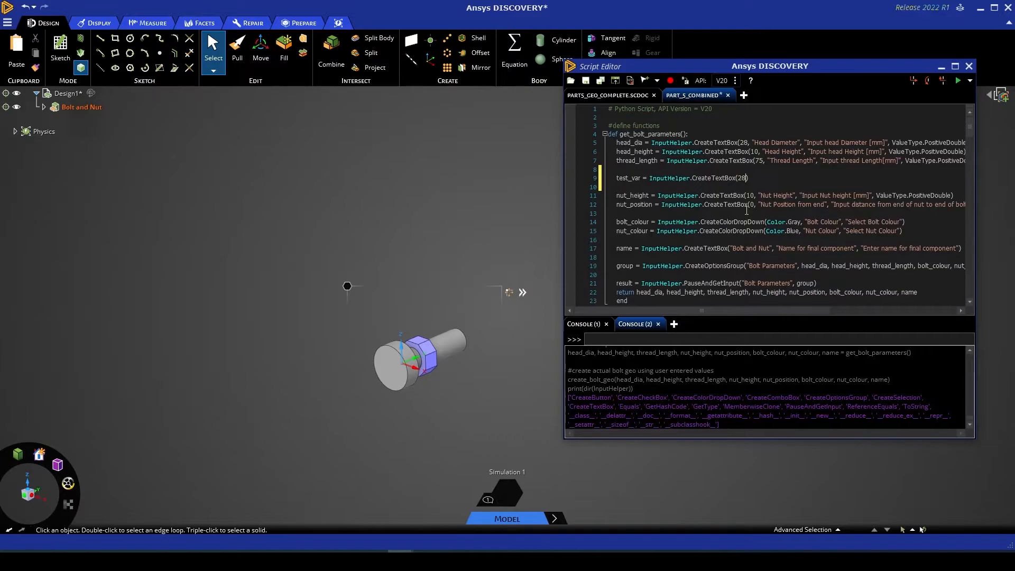
type("55, \"")
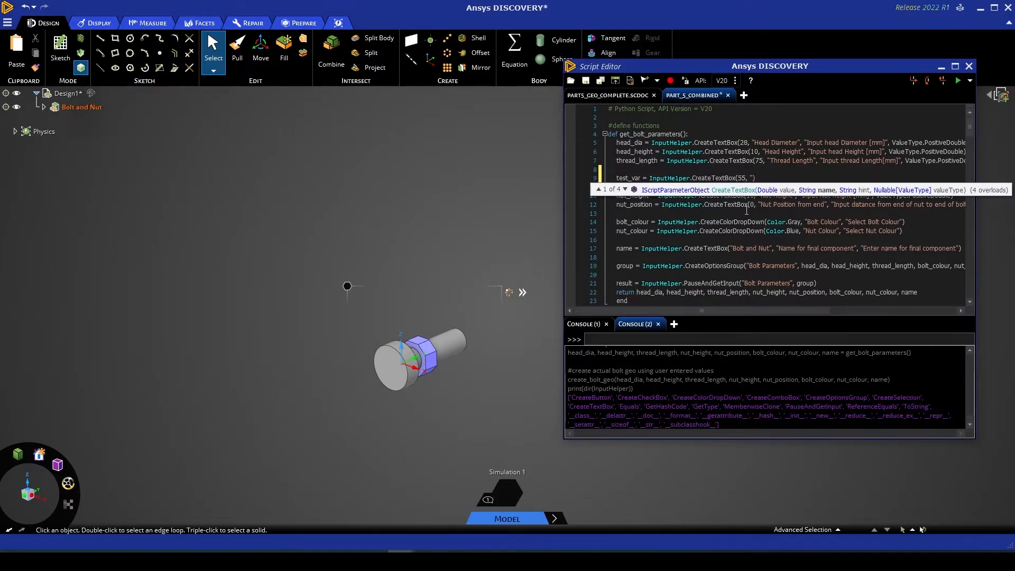
type("Test V")
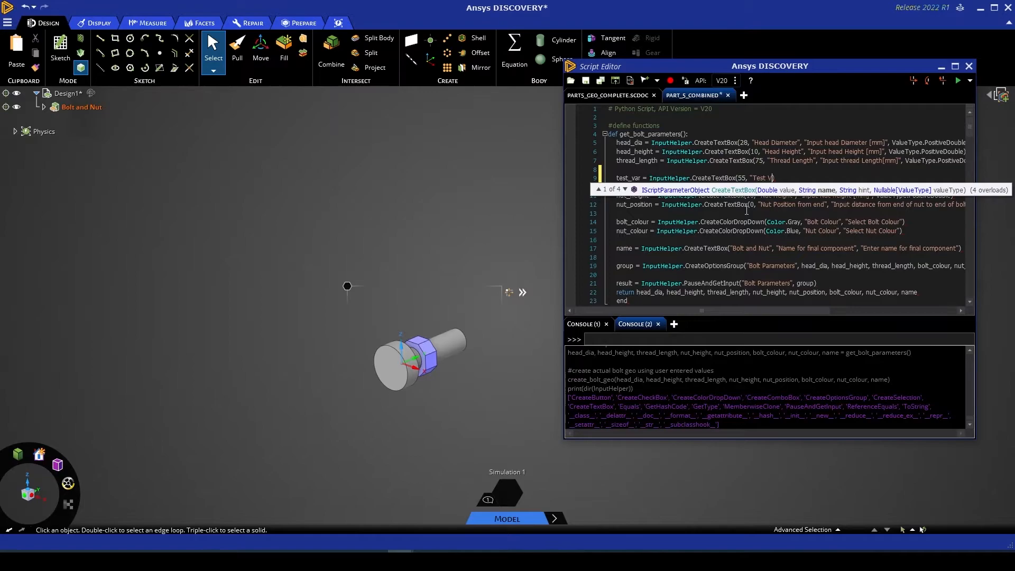
type("ariable\",")
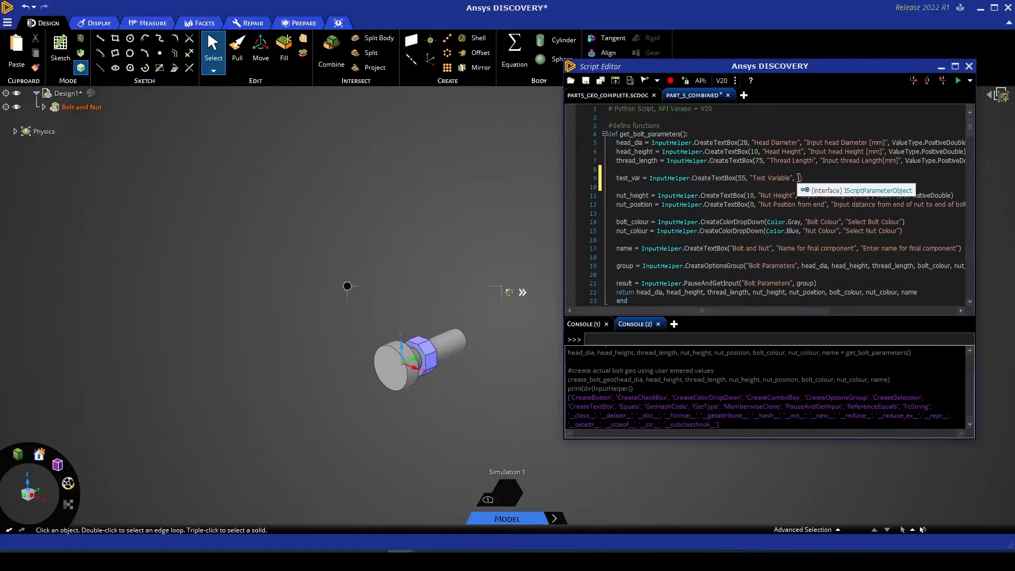
type("This is the additional hint for")
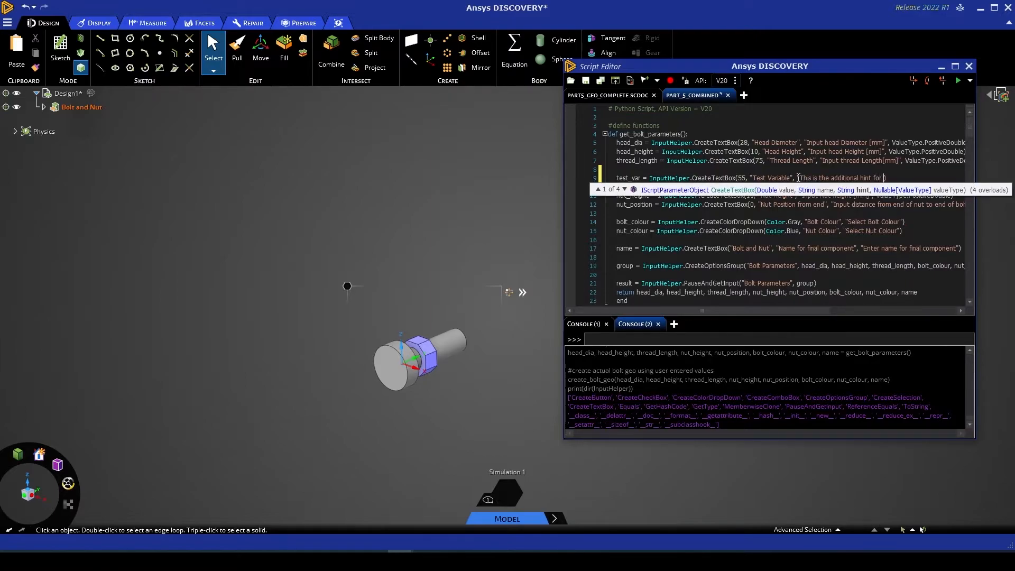
type("Test Variable\",")
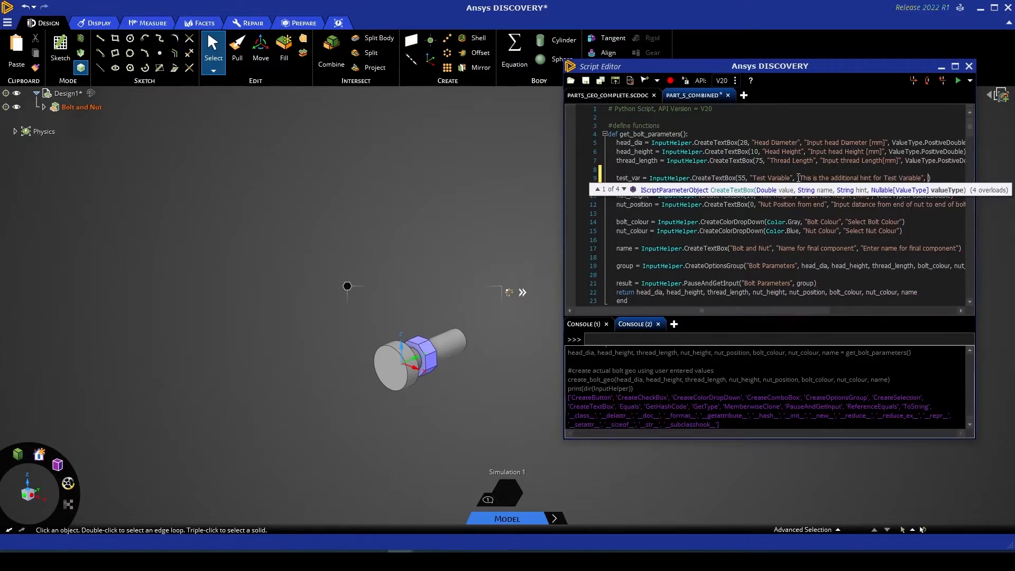
type("value")
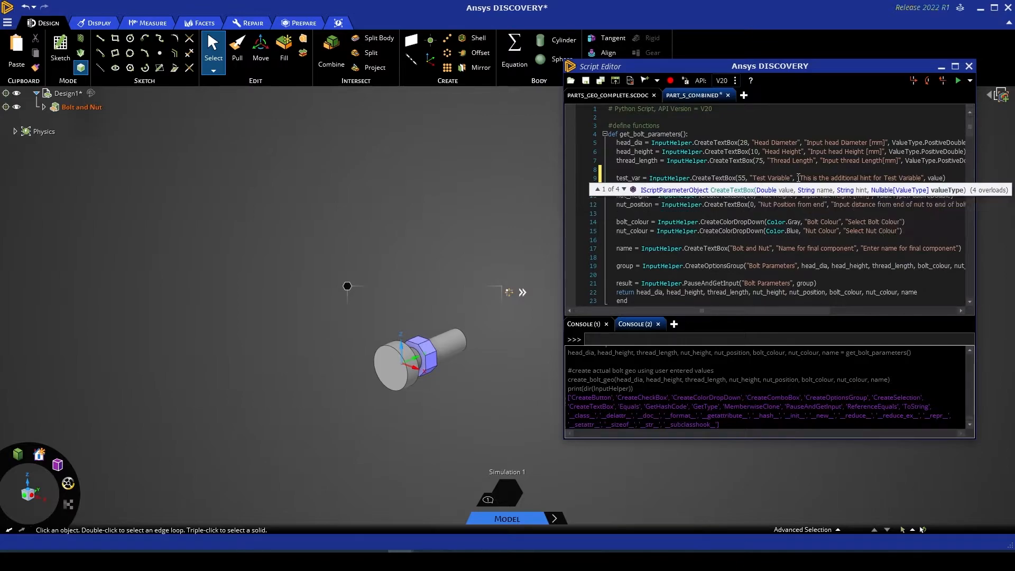
type(".P")
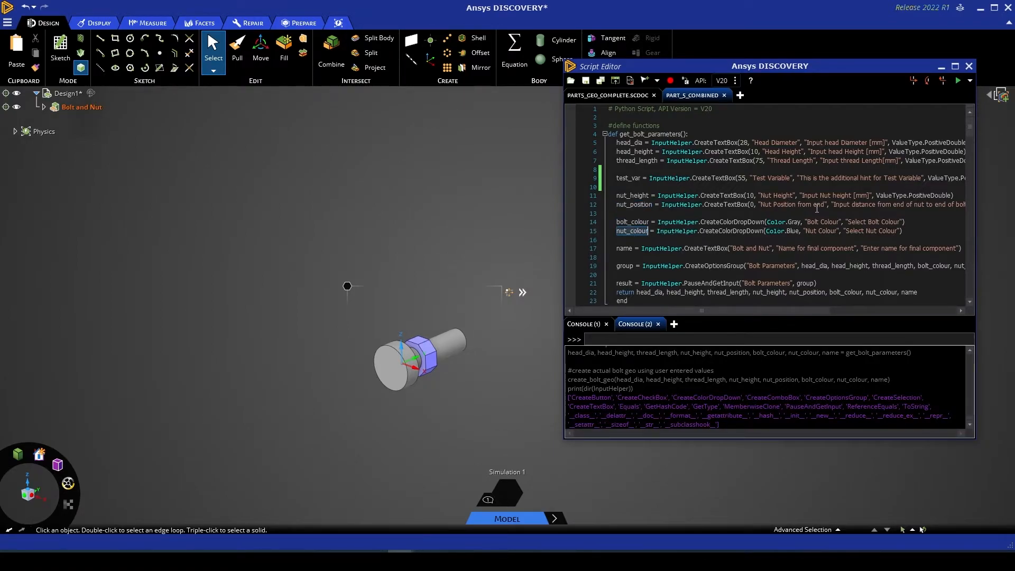
mouse_move(694, 226)
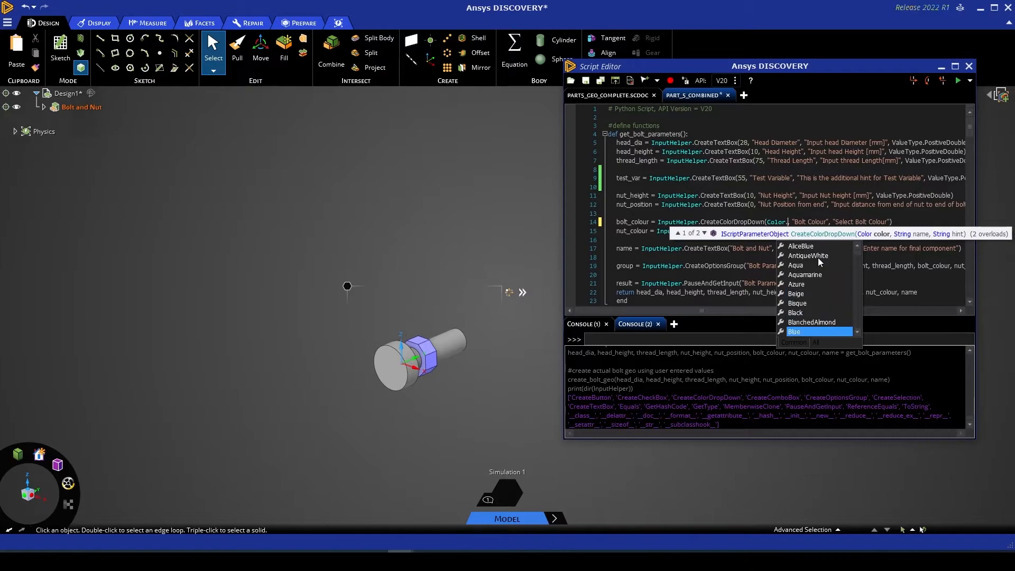
Step: Retype the bolt colour default as Color.Gray on the bolt_colour line
scroll("down", 3)
type("Gra")
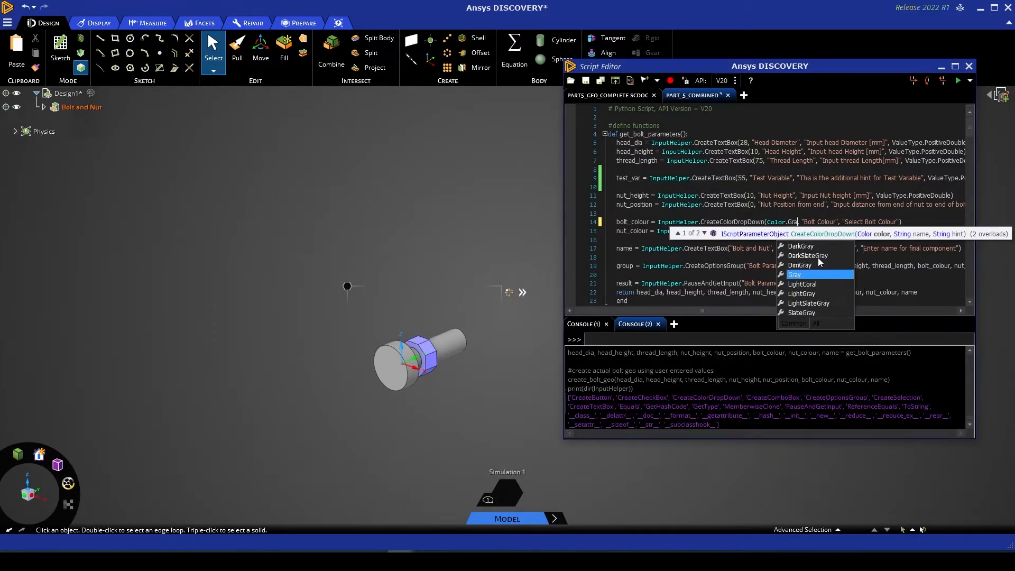
left_click(794, 274)
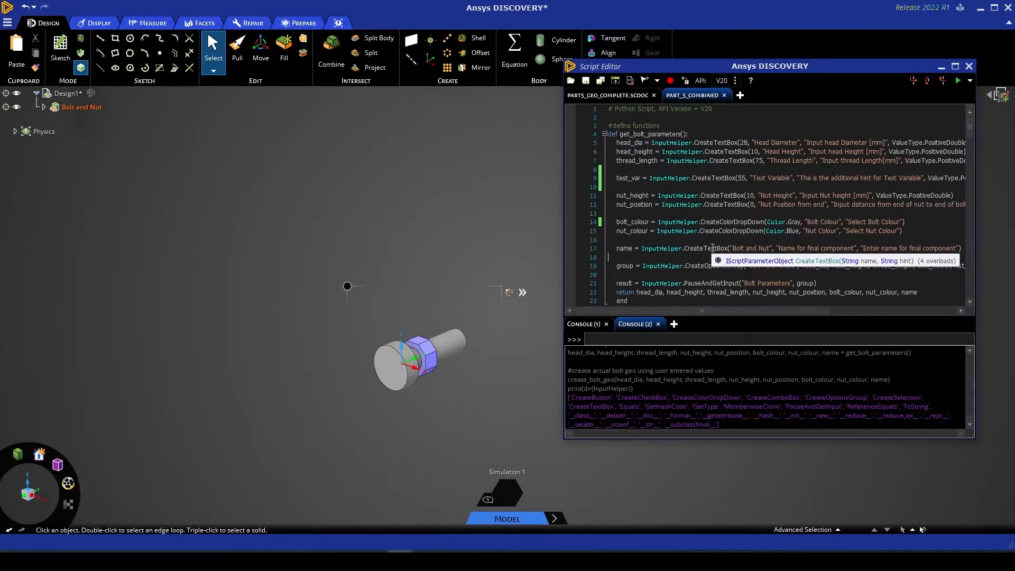
double_click(750, 248)
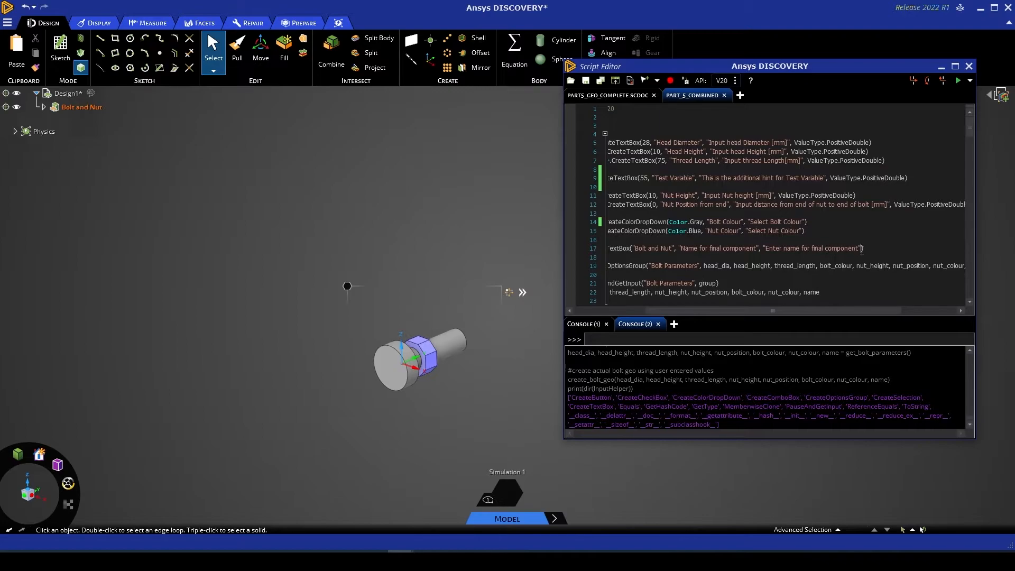
mouse_move(840, 315)
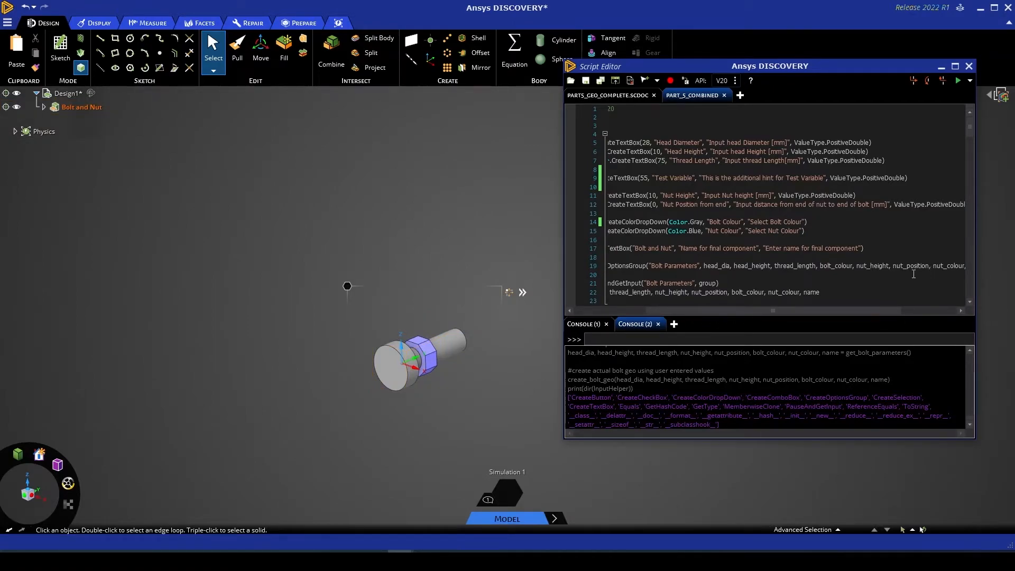
mouse_move(829, 313)
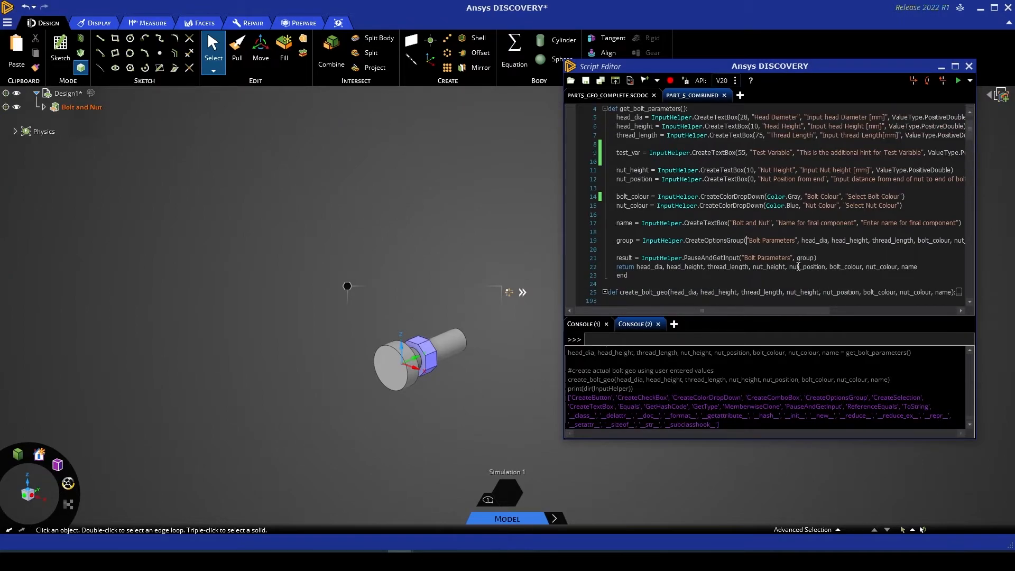
Step: Append test_var to the CreateOptionsGroup arguments and add a line after PauseAndGetInput
double_click(814, 240)
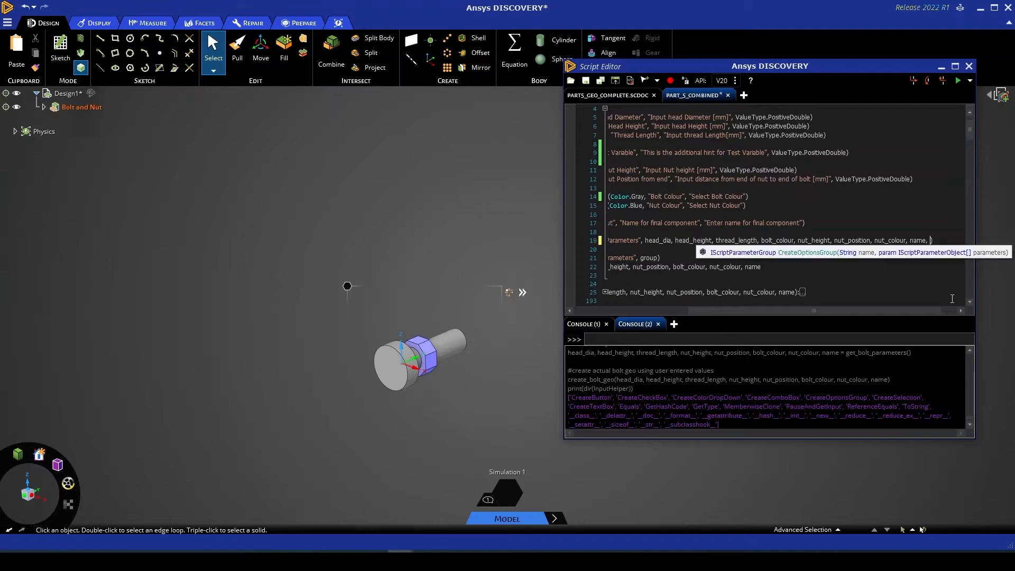
type("test_var")
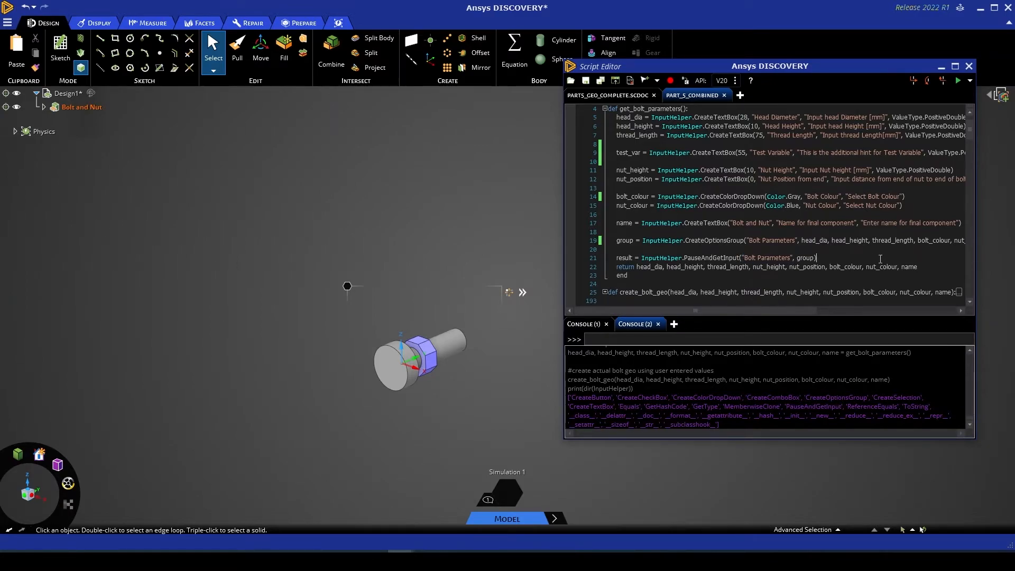
double_click(806, 257)
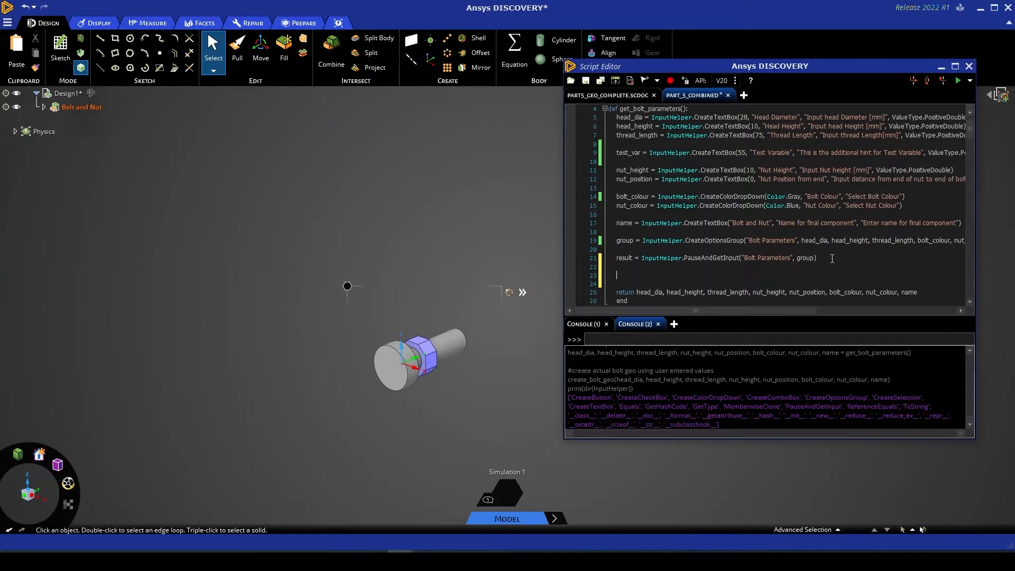
Step: Add print(test_var.Value) after the input pause and scroll through the script
type("print)()")
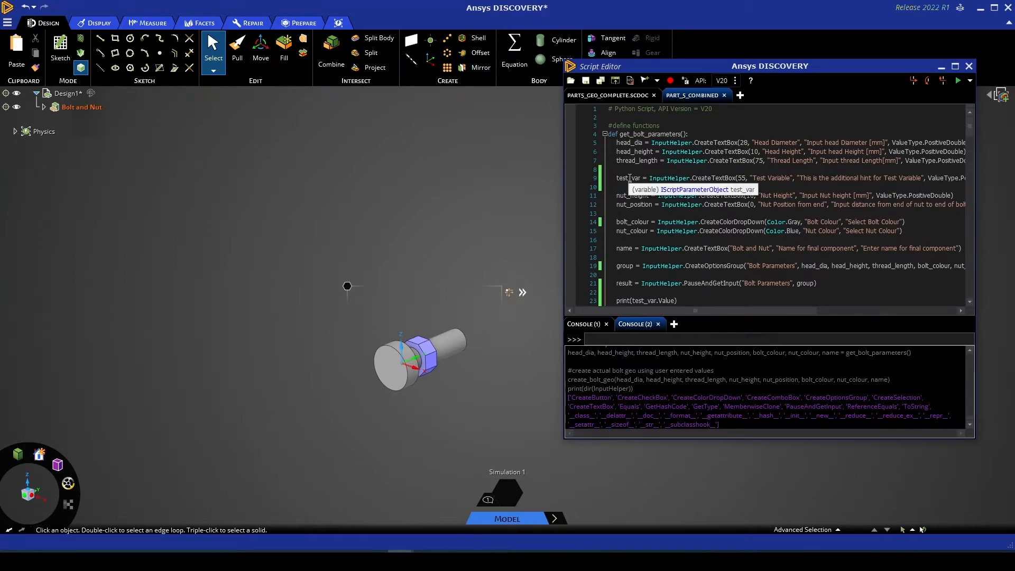
scroll("down", 3)
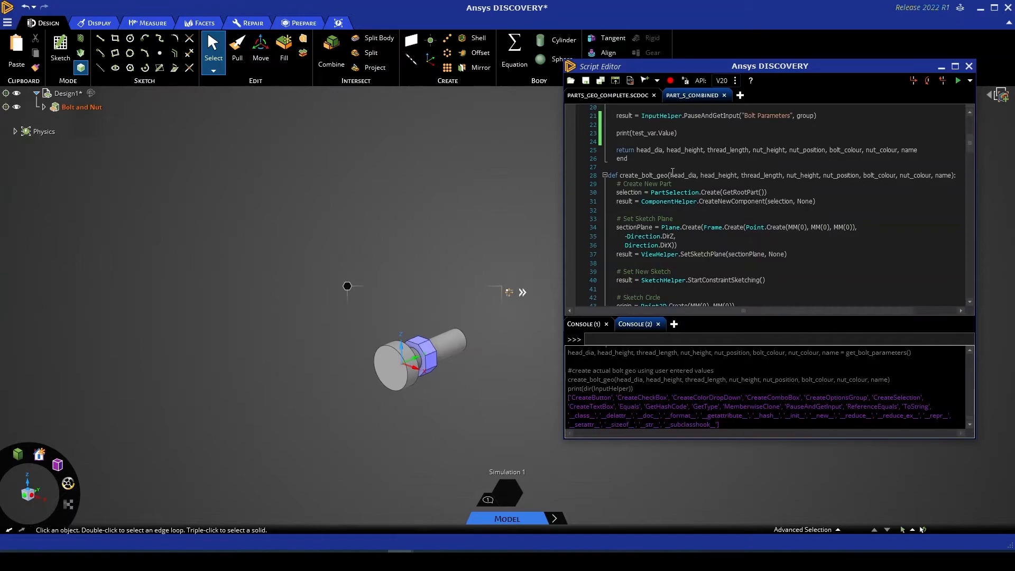
scroll("down", 3)
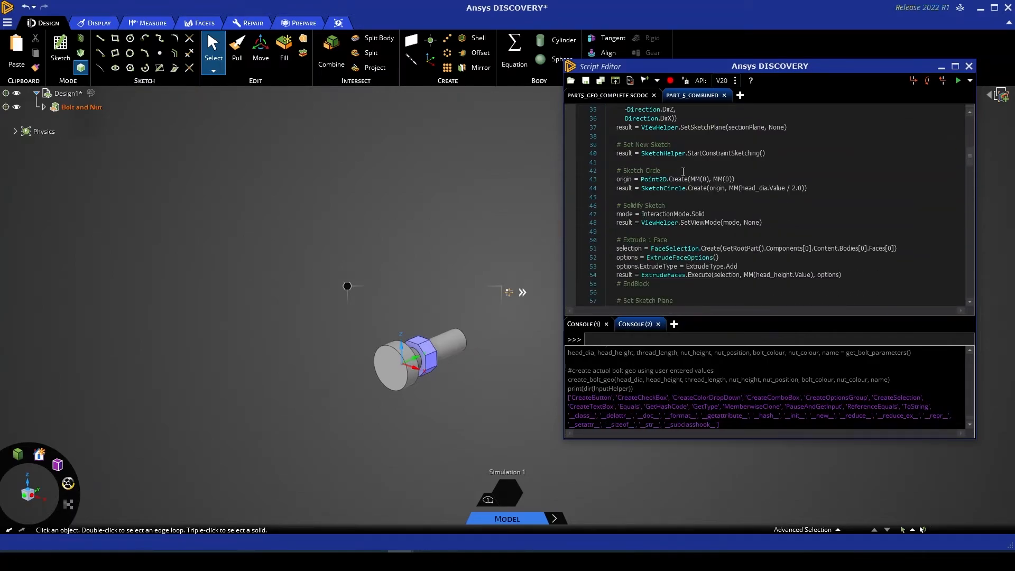
scroll("down", 3)
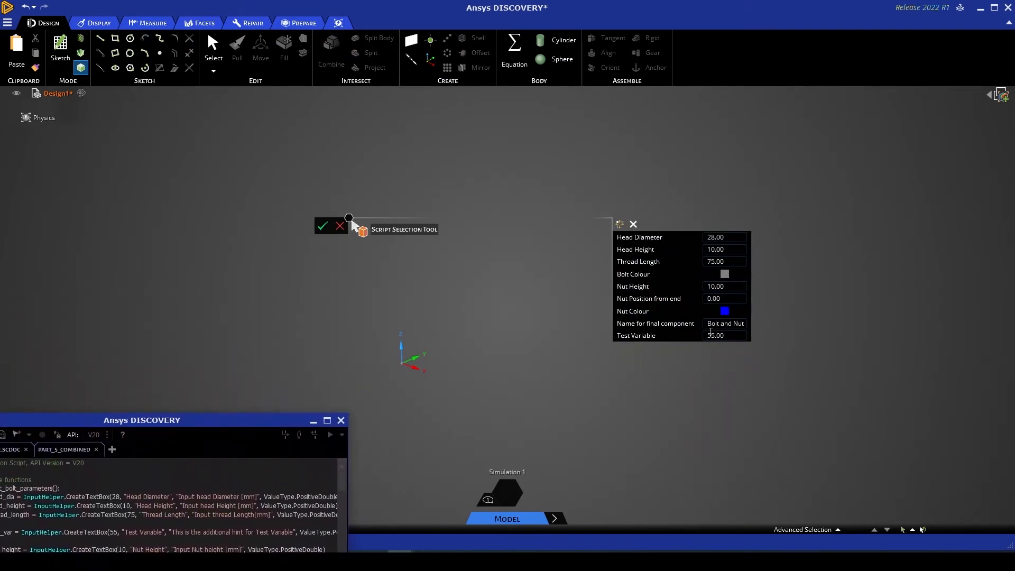
Step: Enter 25 for Test Variable and highlight its printed value in the console
type("55.00")
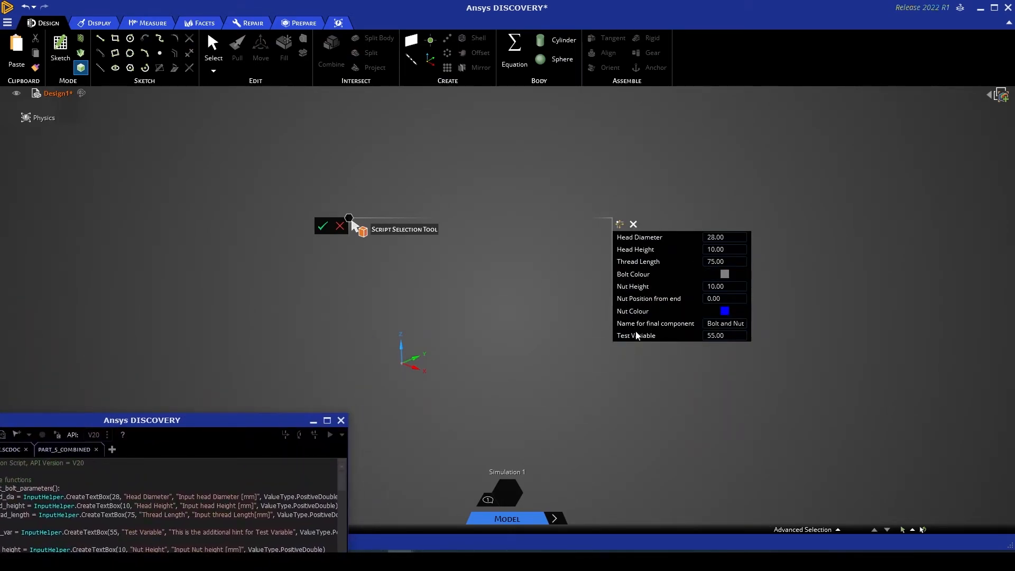
mouse_move(638, 335)
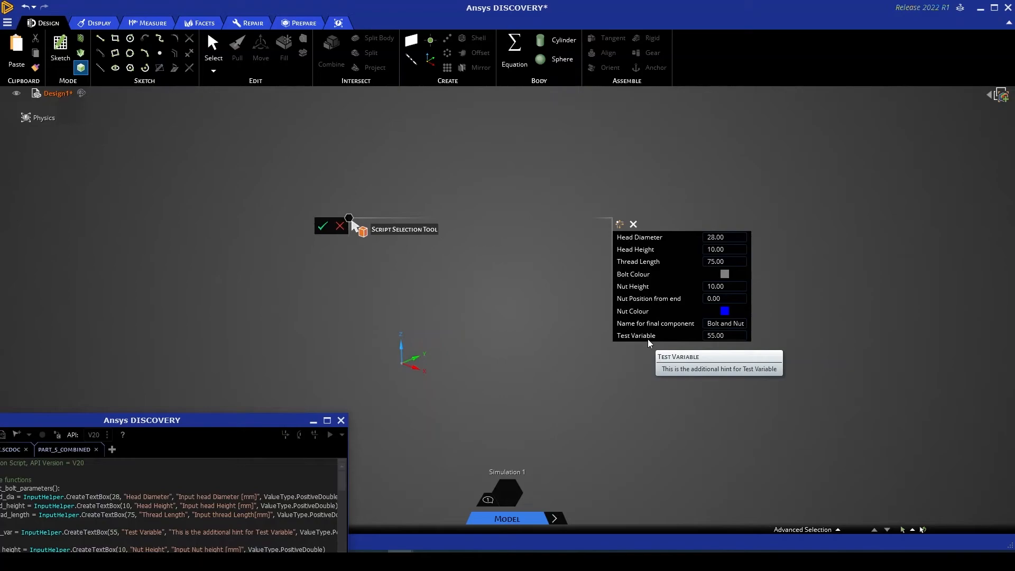
left_click(724, 335)
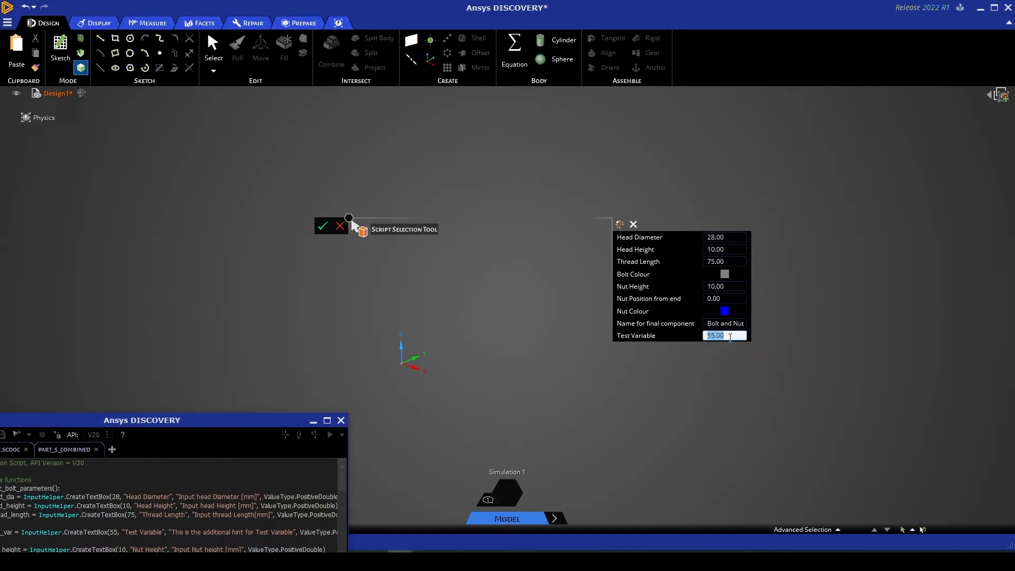
type("25")
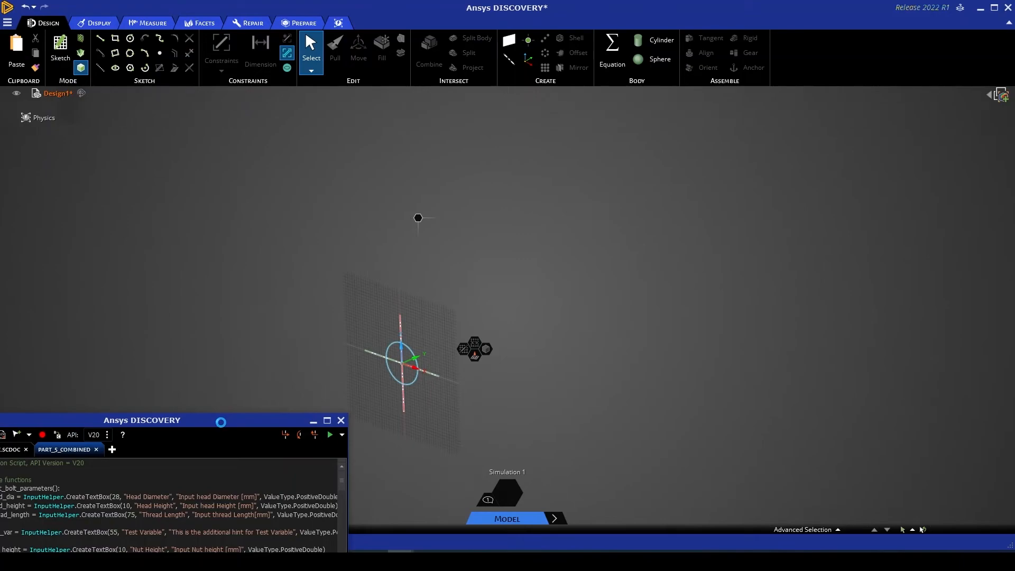
mouse_move(223, 419)
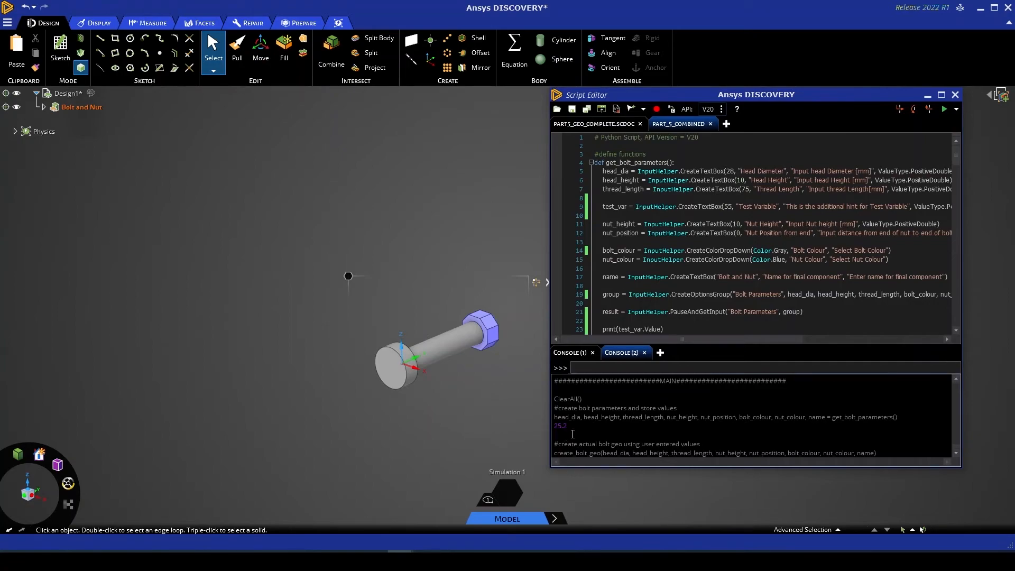
double_click(559, 426)
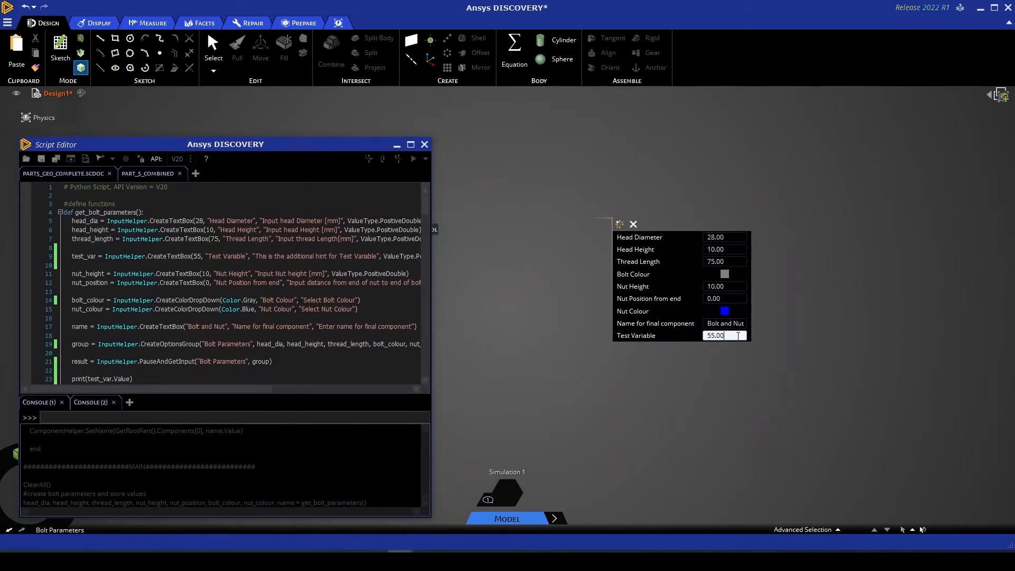
Step: Try 'abc' in Test Variable, then enter 100 and accept the parameters
triple_click(716, 335)
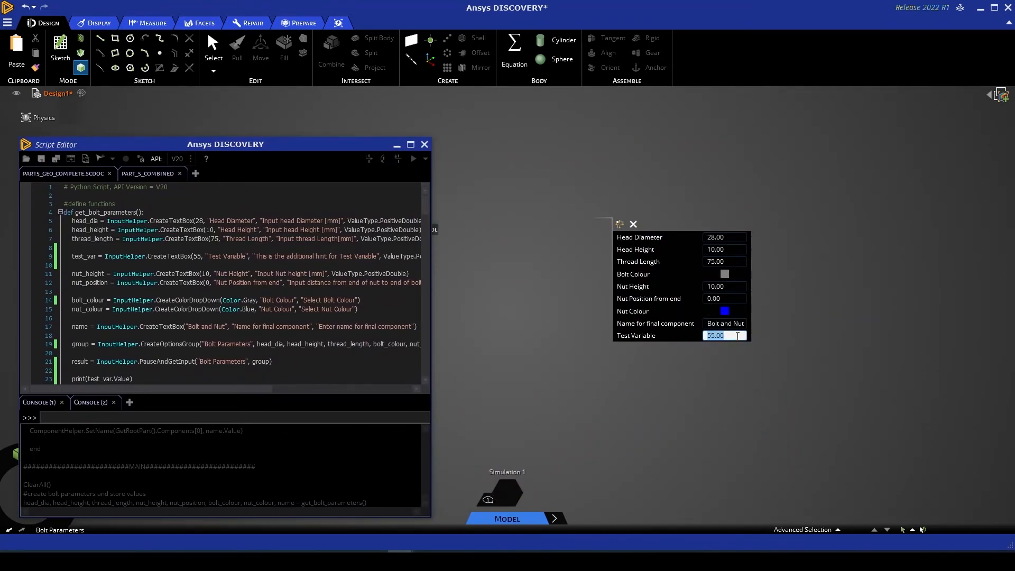
type("abc")
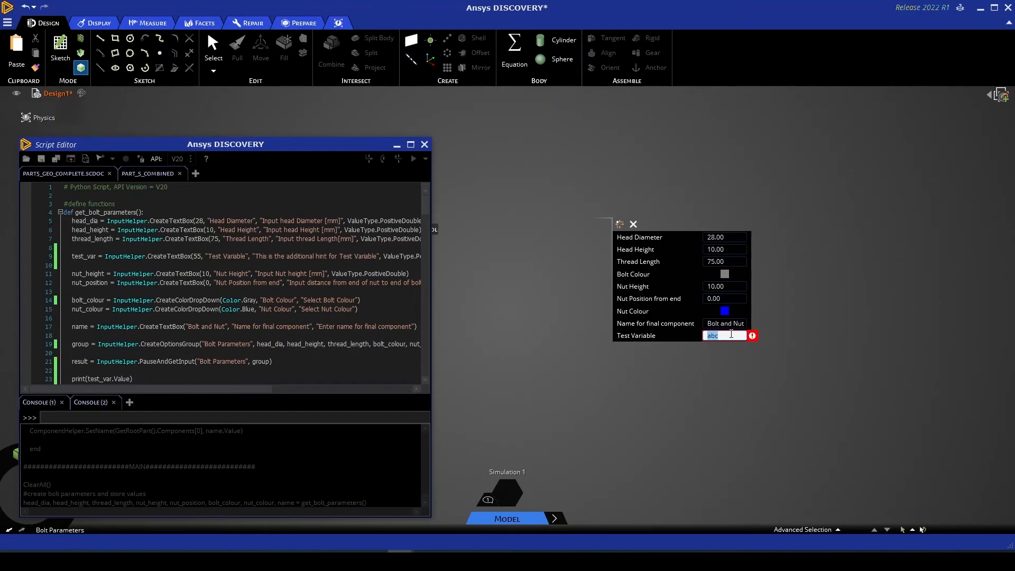
type("100")
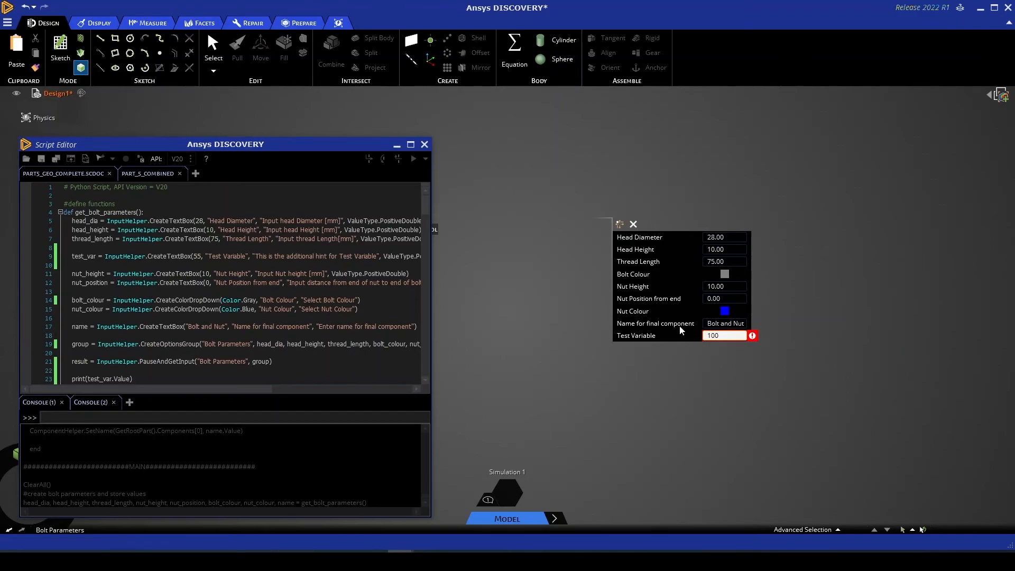
left_click(722, 335)
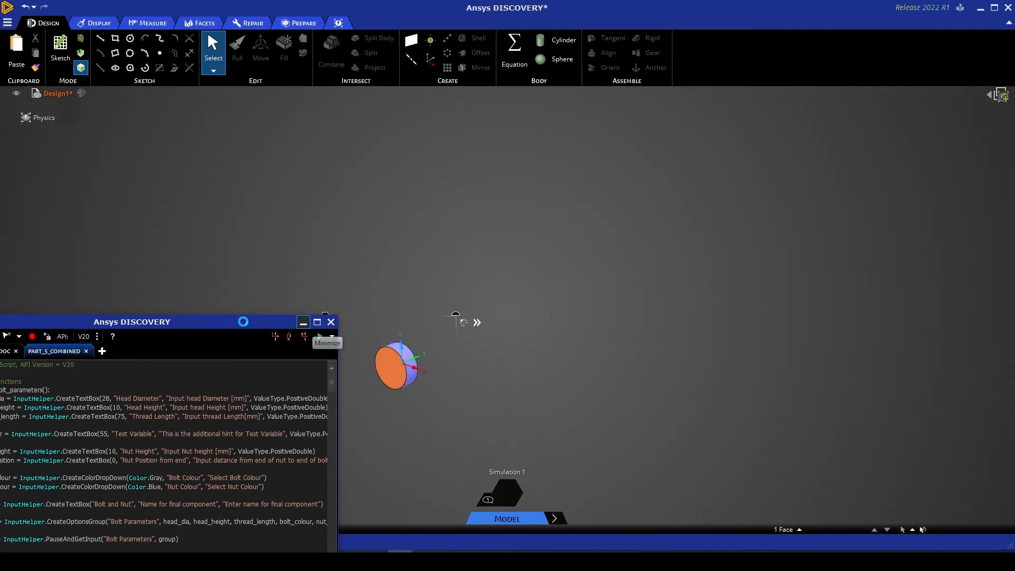
Step: Restore the Script Editor and highlight the 100.0 output in the console
left_click(319, 337)
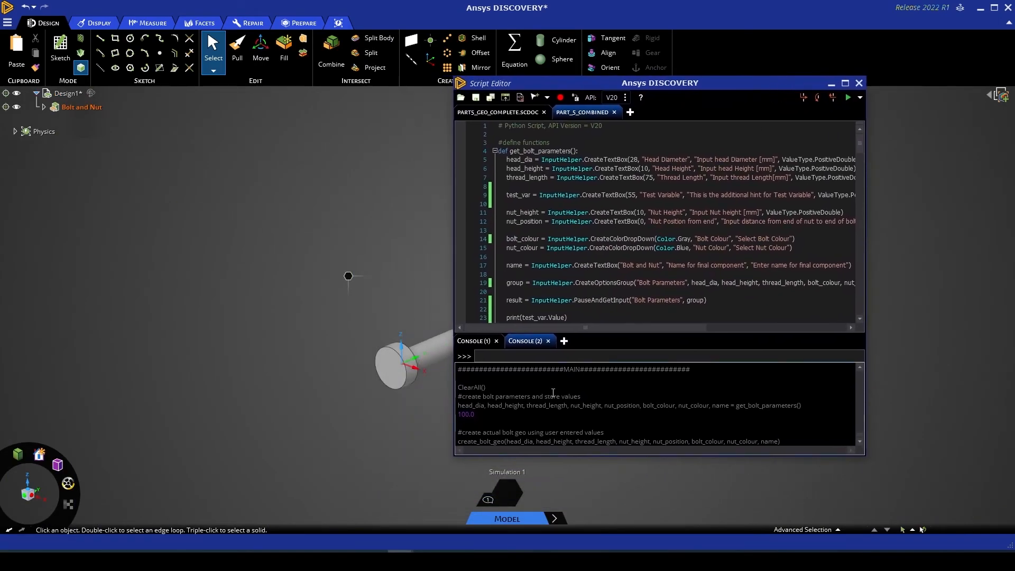
double_click(465, 414)
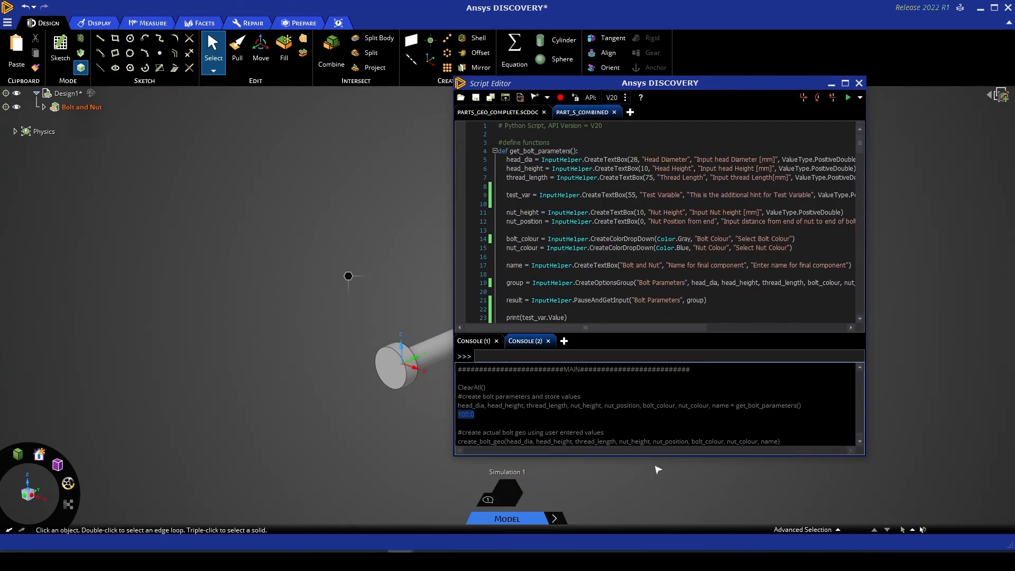
mouse_move(761, 106)
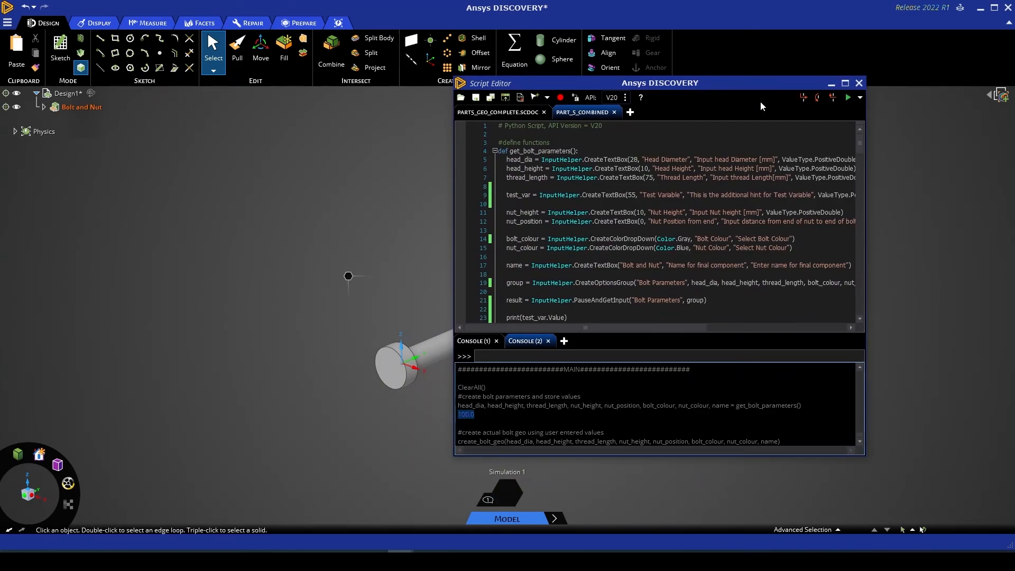